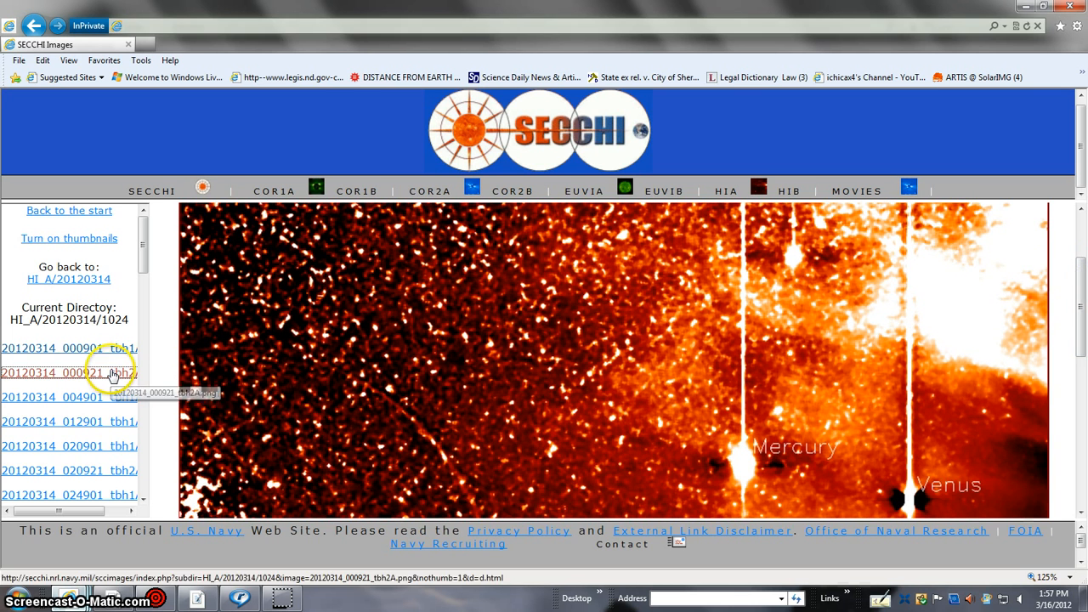
Step: View the 00:09:21 HI2-A frame, then the 00:49:01 HI1-A frame from 2012-03-14
{"action": "left_click", "coordinate": [68, 373]}
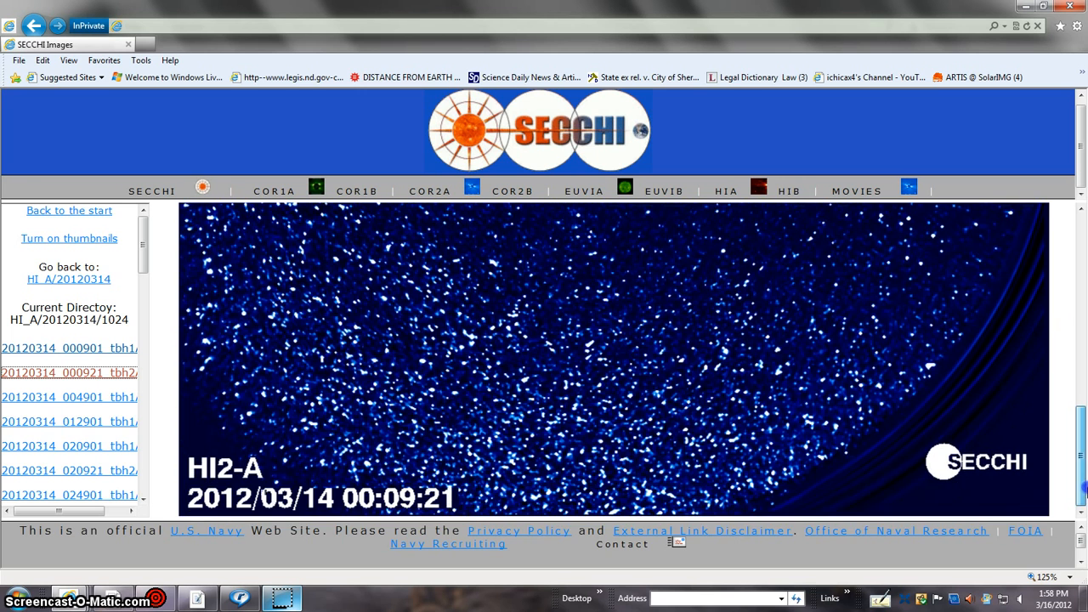
{"action": "left_click", "coordinate": [68, 397]}
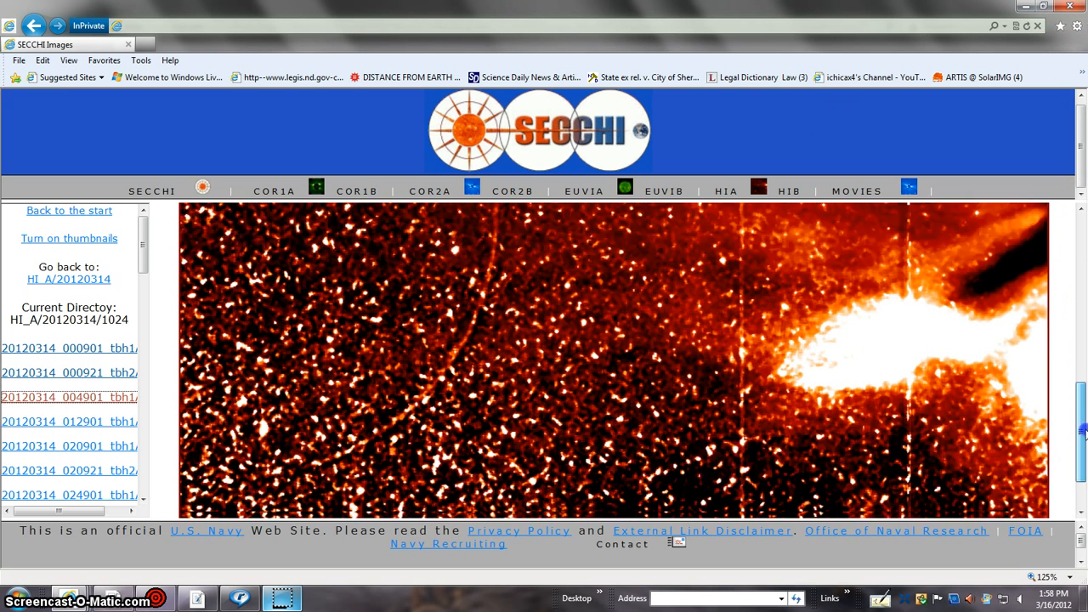
{"action": "left_click", "coordinate": [68, 397]}
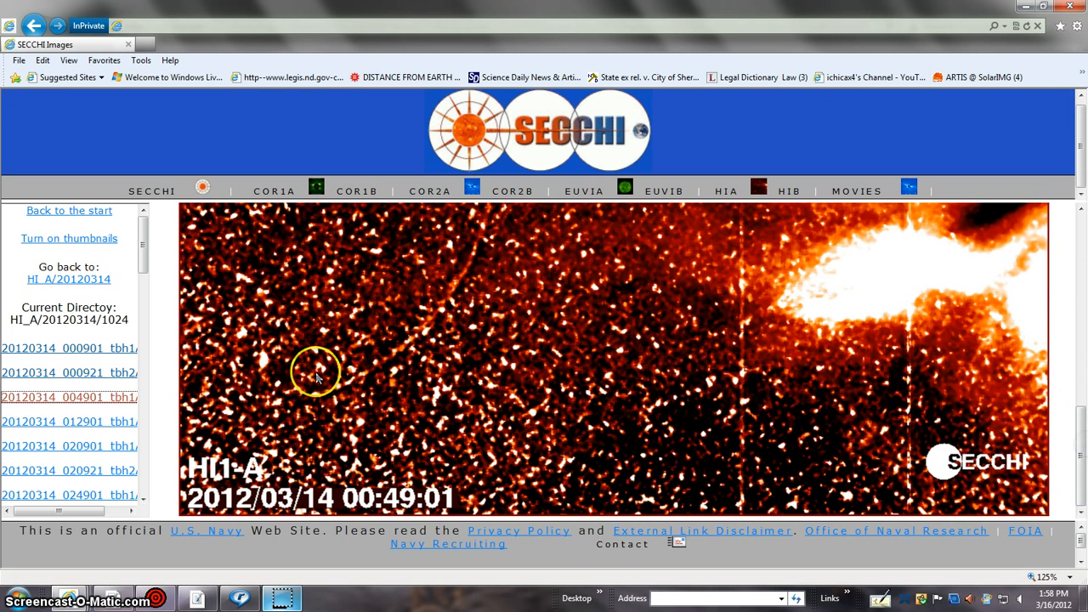
Step: View the 01:29:01 HI1-A frame, then move on to the 02:09:21 HI2-A frame
{"action": "left_click", "coordinate": [68, 421]}
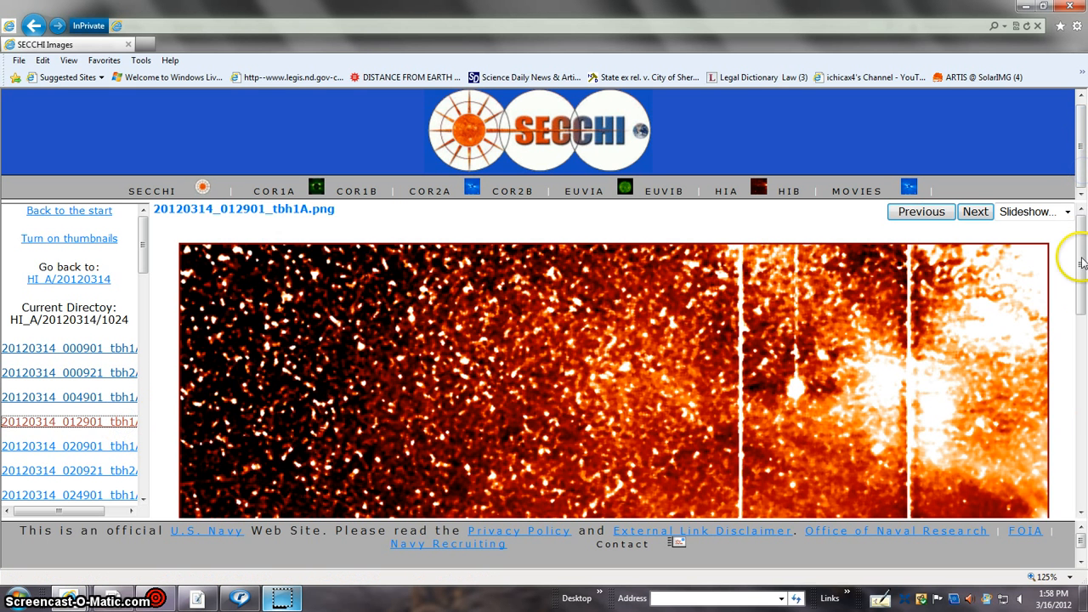
{"action": "scroll", "scroll_direction": "down", "scroll_amount": 3}
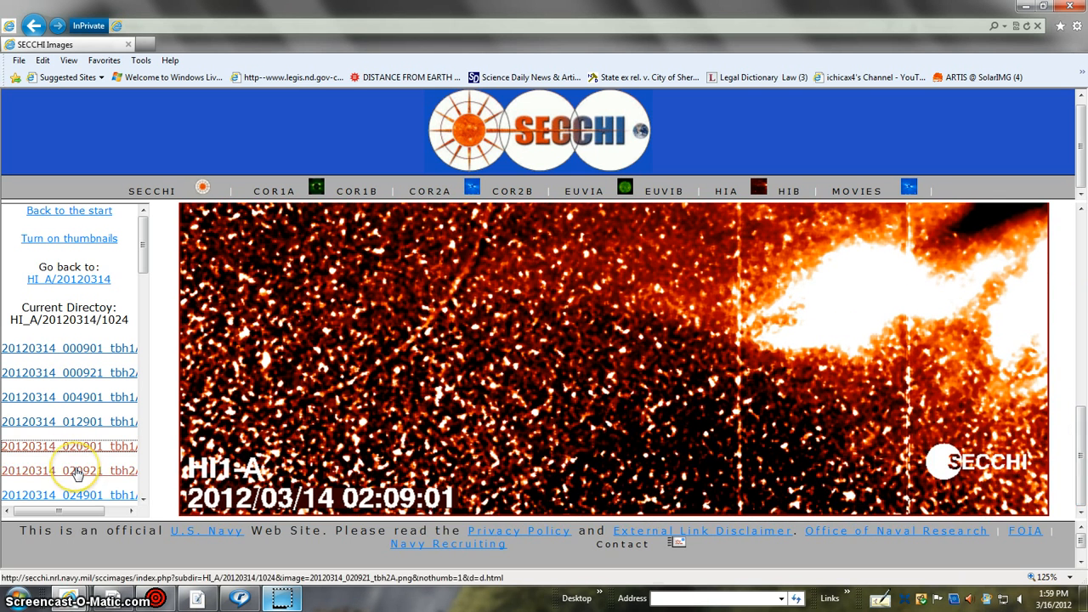
{"action": "mouse_move", "coordinate": [76, 471]}
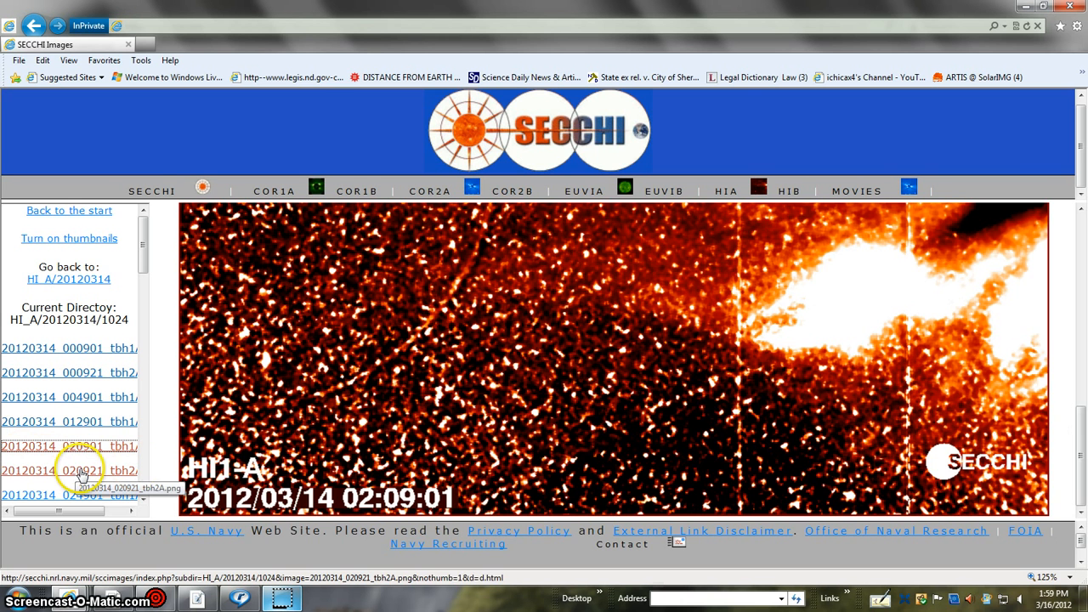
{"action": "left_click", "coordinate": [76, 470]}
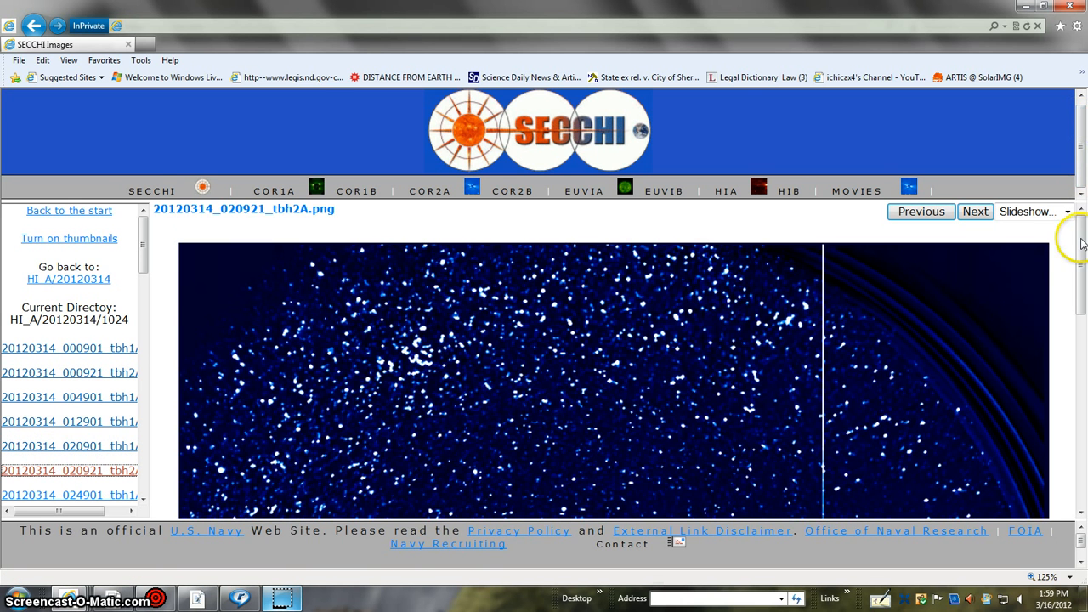
{"action": "scroll", "scroll_direction": "down", "scroll_amount": 3}
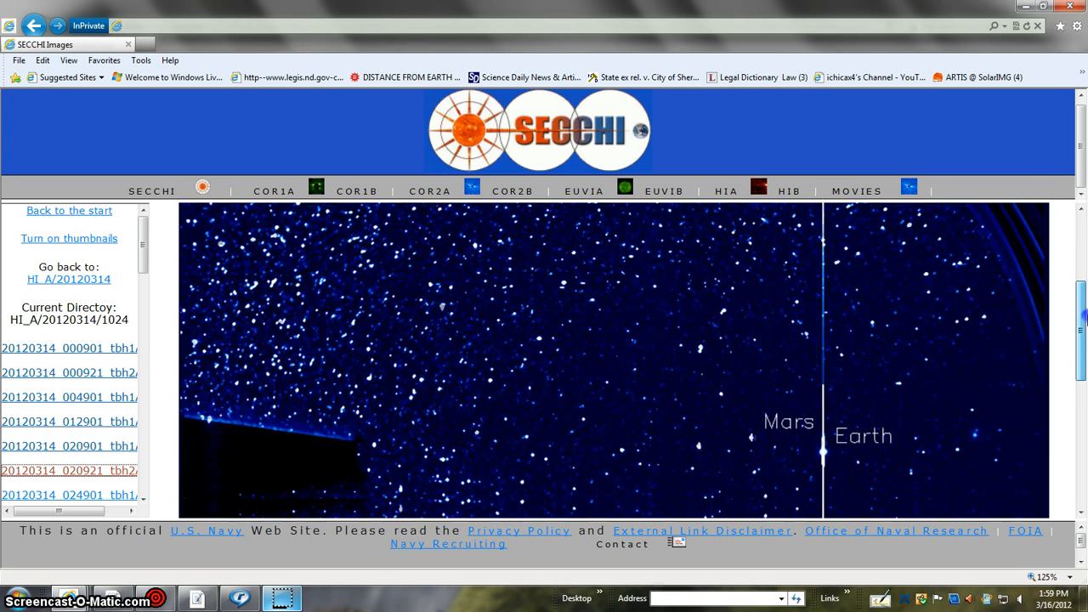
{"action": "left_click", "coordinate": [69, 495]}
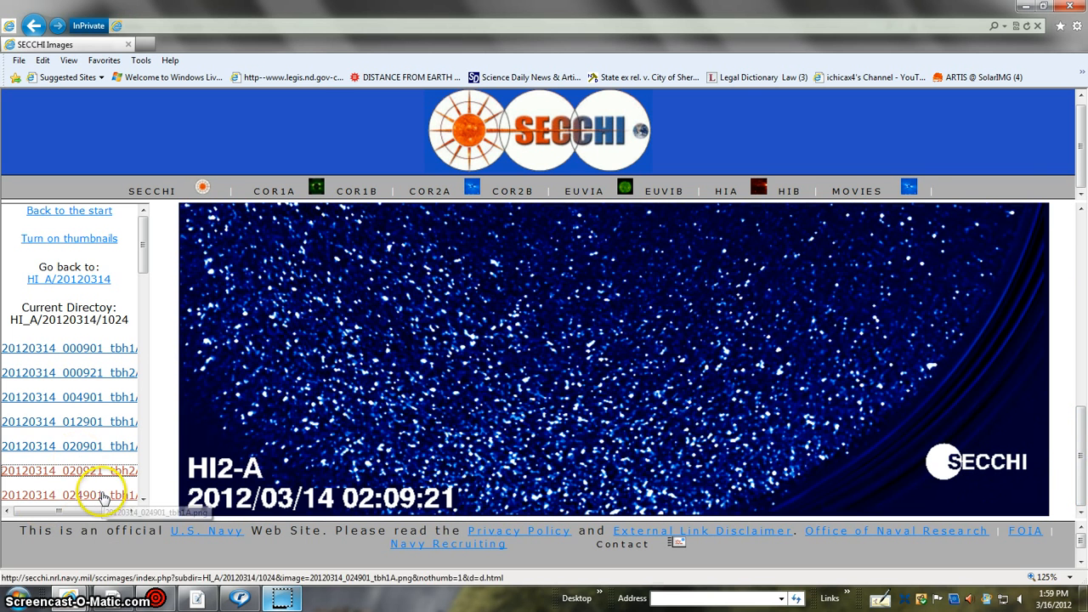
Step: Open the 02:49:01 HI1-A frame and scroll to see Mercury, Venus and the bright cloud
{"action": "left_click", "coordinate": [69, 497]}
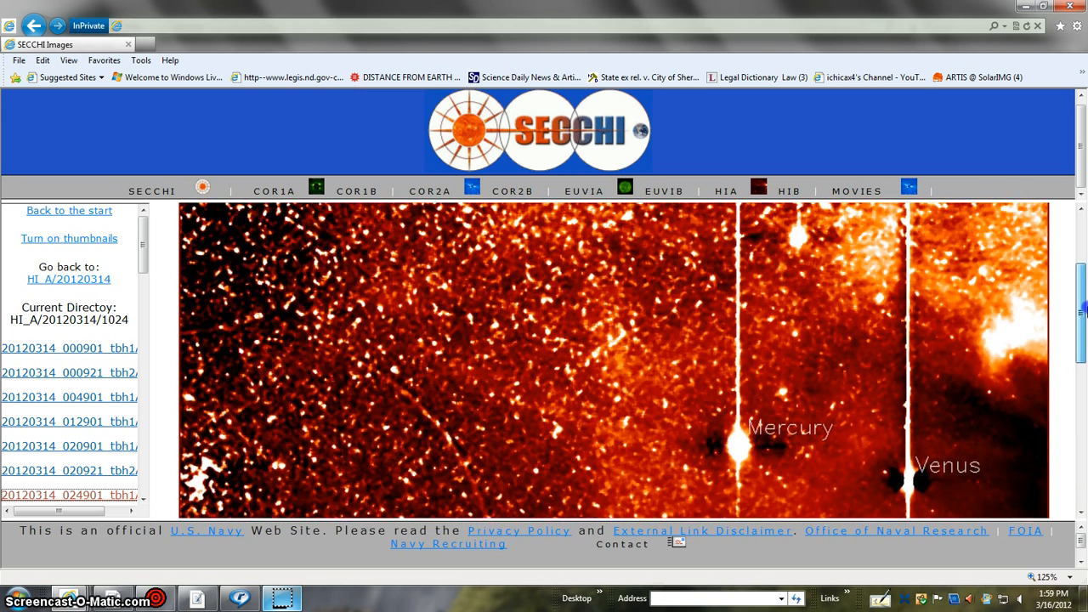
{"action": "left_click", "coordinate": [69, 348]}
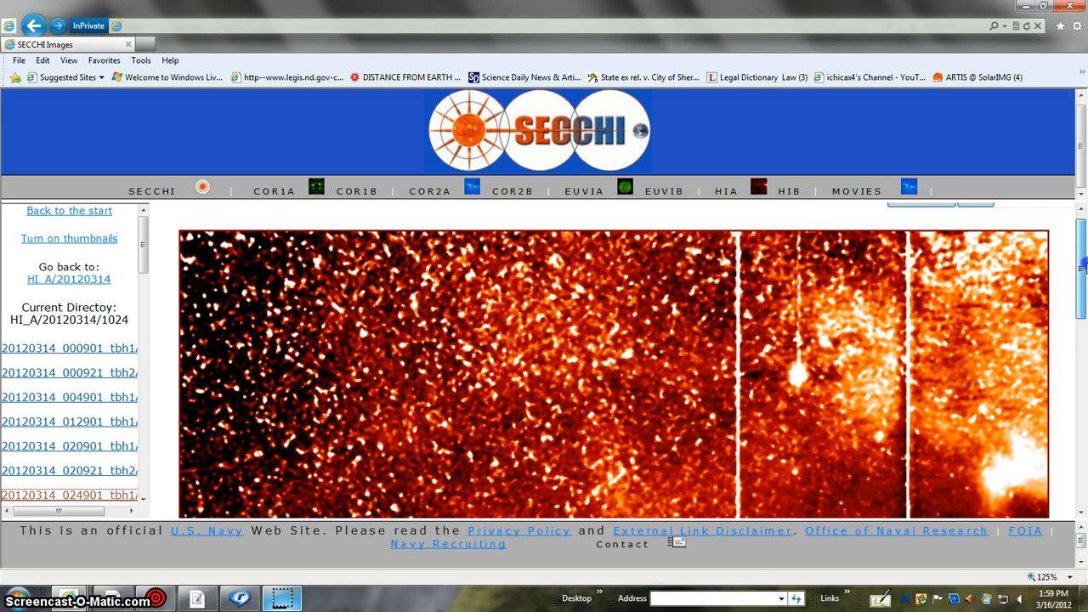
{"action": "scroll", "scroll_direction": "down", "scroll_amount": 3}
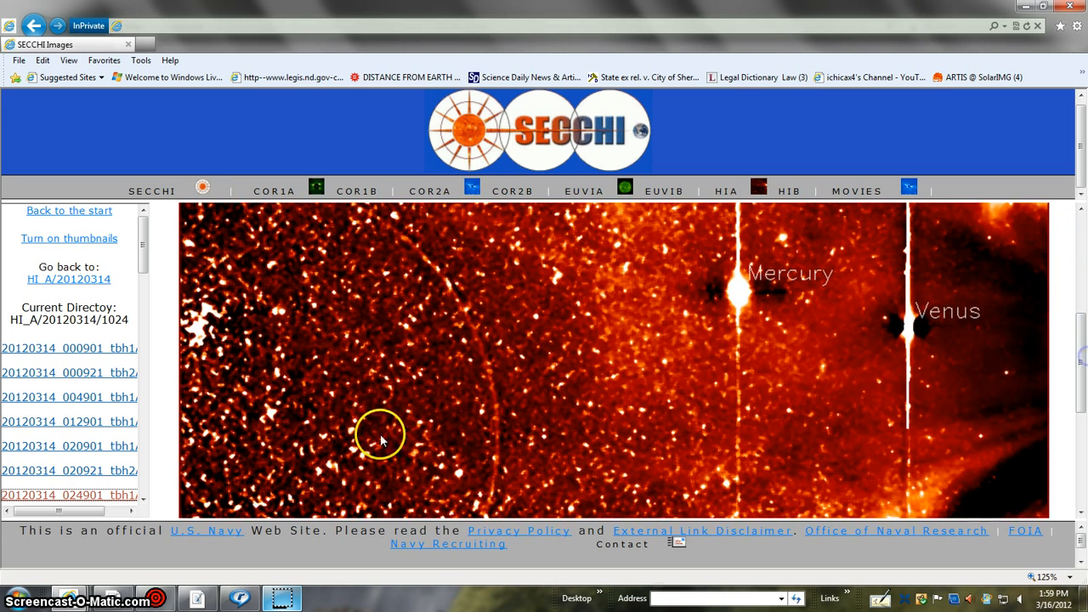
{"action": "scroll", "scroll_direction": "down", "scroll_amount": 3}
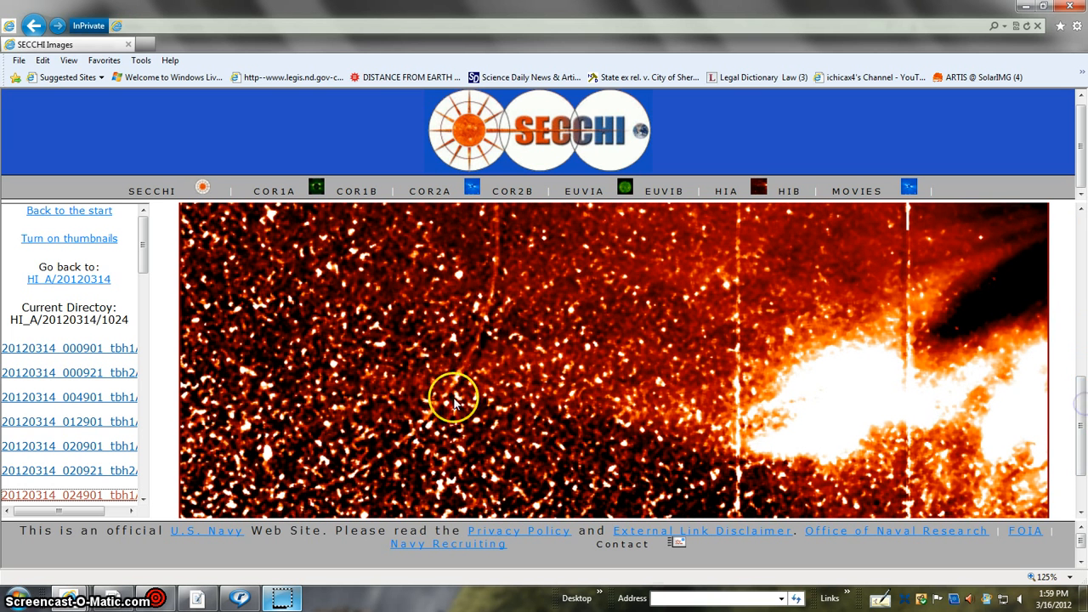
{"action": "mouse_move", "coordinate": [496, 308]}
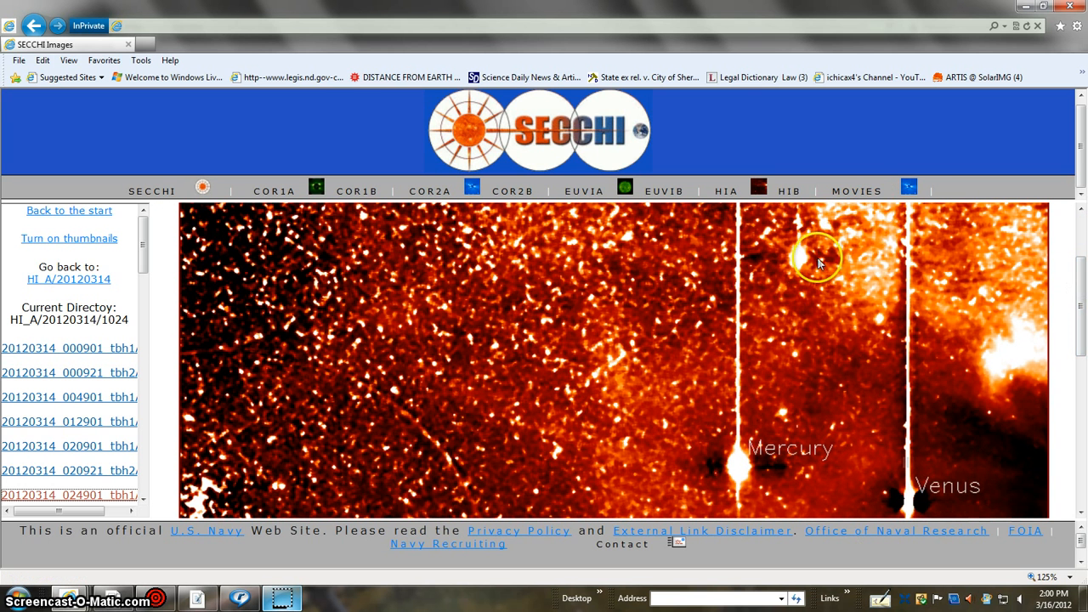
{"action": "mouse_move", "coordinate": [987, 187]}
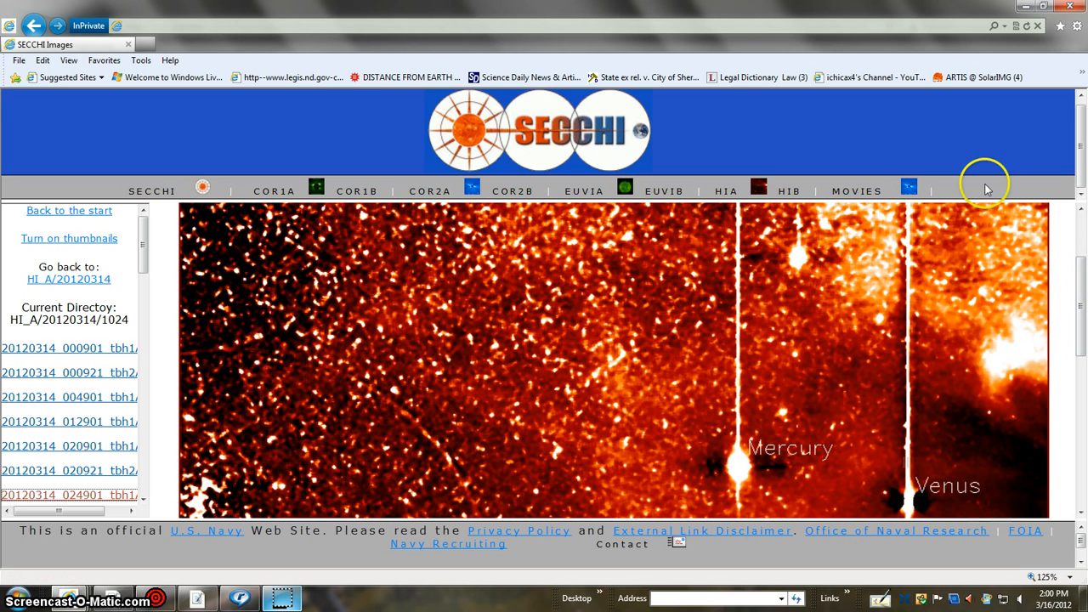
{"action": "mouse_move", "coordinate": [831, 527]}
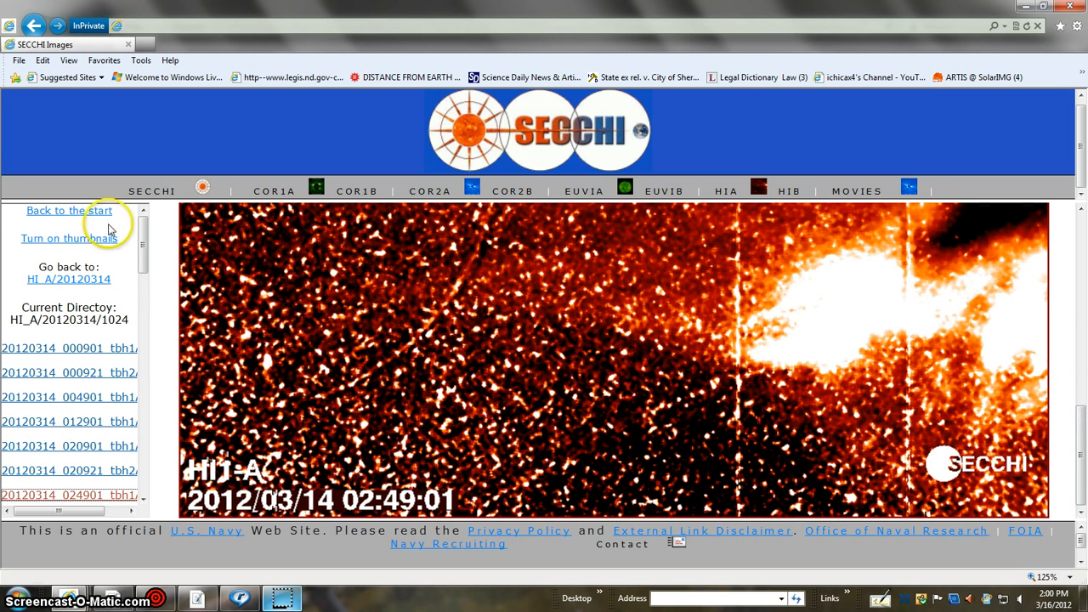
Step: Step from the 03:29:01 frame to the 04:09:01 HI1-A frame
{"action": "scroll", "scroll_direction": "down", "scroll_amount": 3}
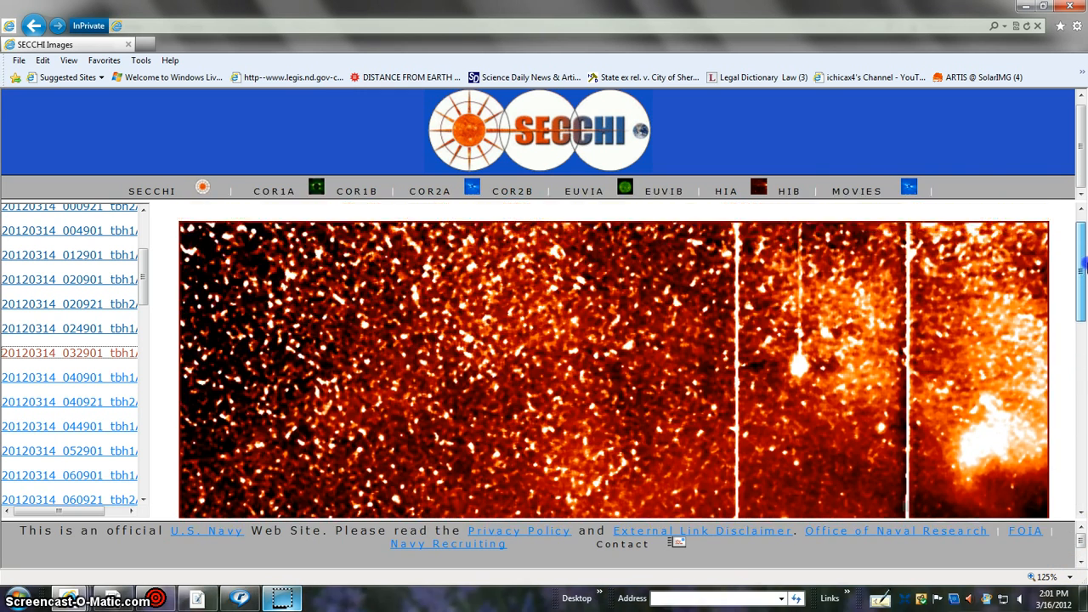
{"action": "scroll", "scroll_direction": "down", "scroll_amount": 3}
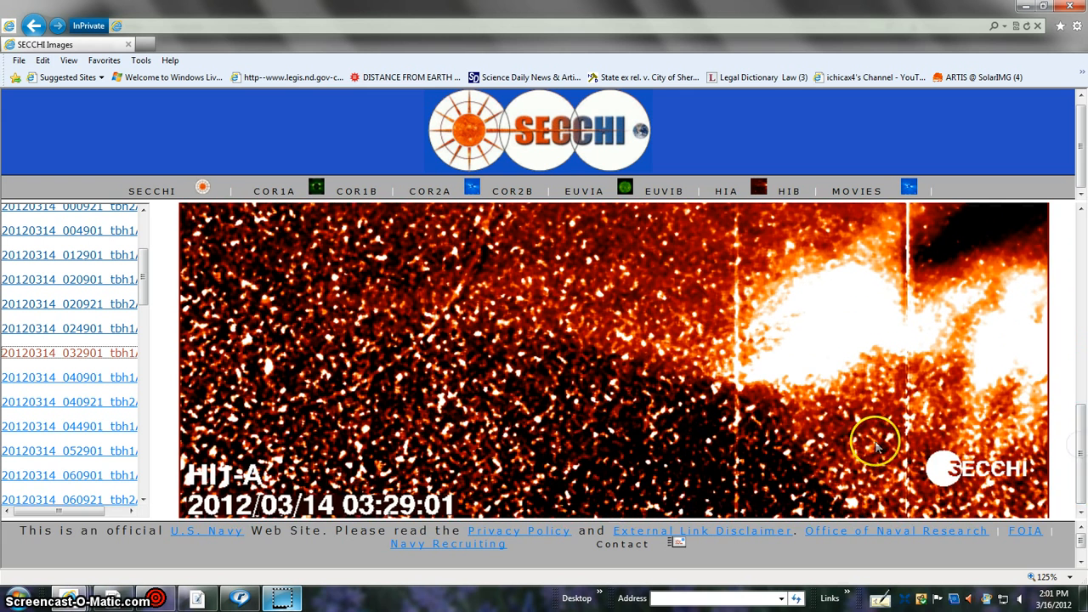
{"action": "left_click", "coordinate": [67, 379]}
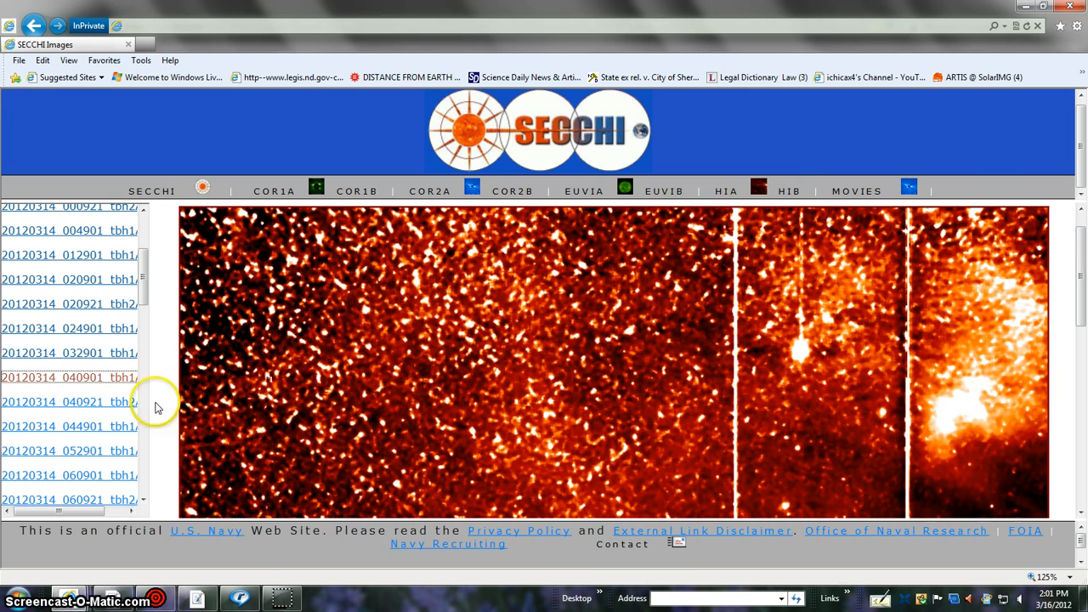
{"action": "scroll", "scroll_direction": "down", "scroll_amount": 3}
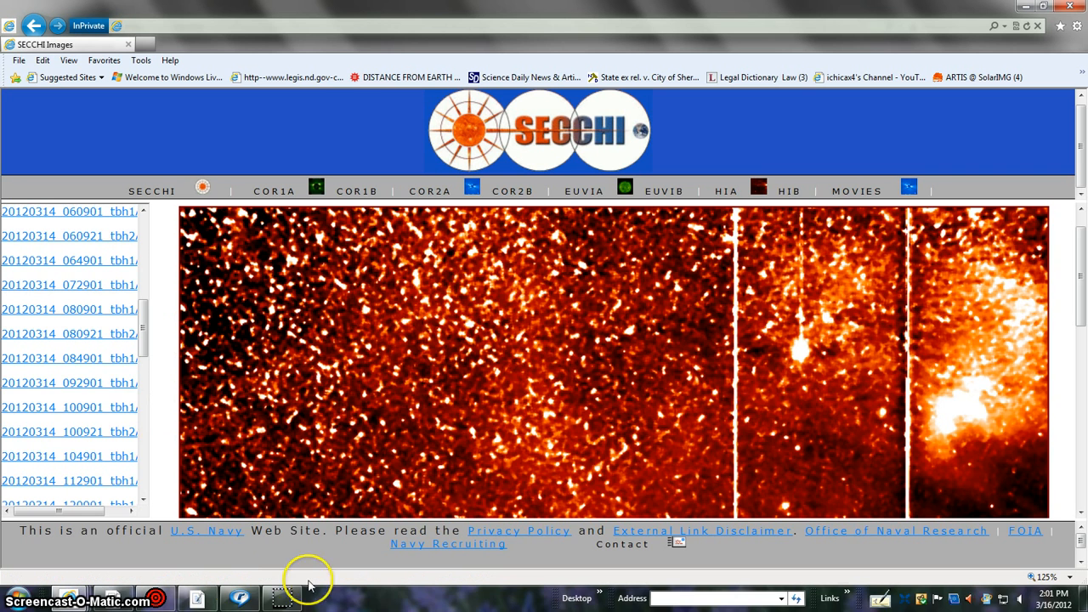
Step: Browse the 23:29:01, 21:29:01 and 20:49:01 frames, then load the 18:49:01 HI1-A frame
{"action": "scroll", "scroll_direction": "down", "scroll_amount": 3}
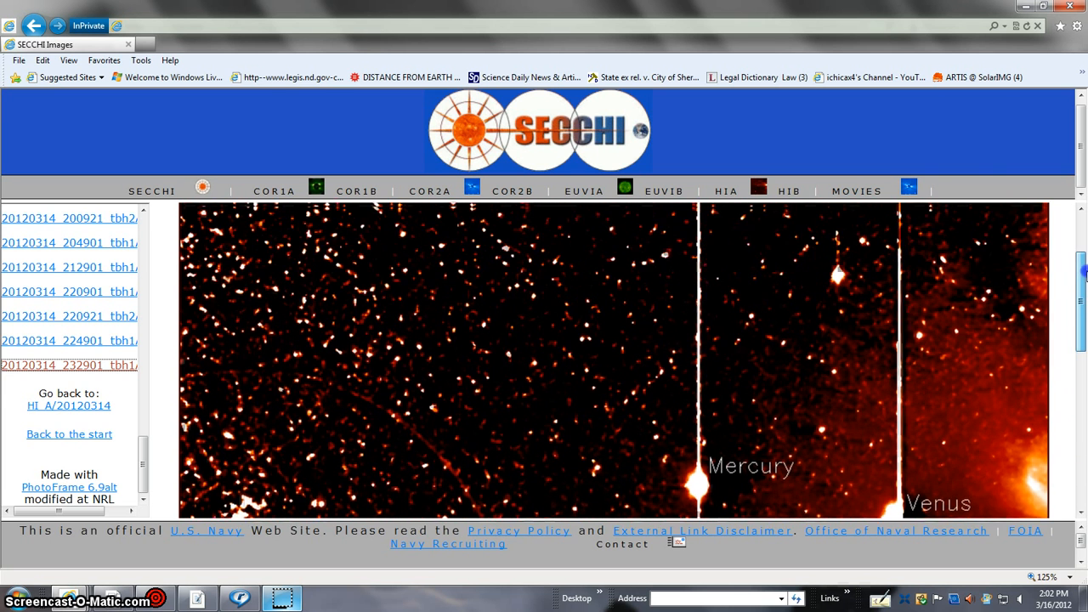
{"action": "left_click", "coordinate": [70, 364]}
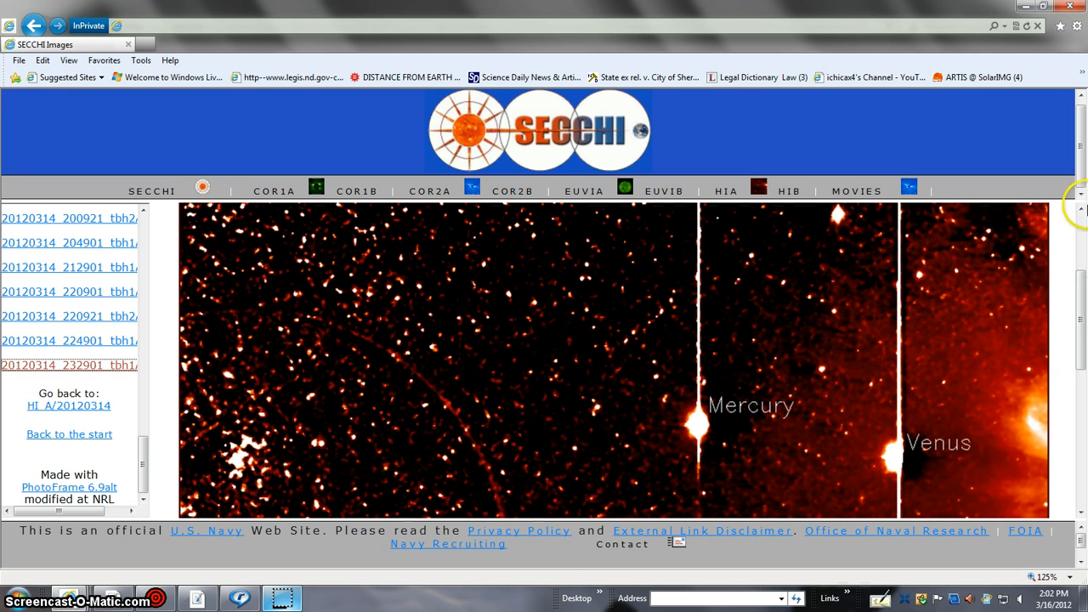
{"action": "scroll", "scroll_direction": "down", "scroll_amount": 3}
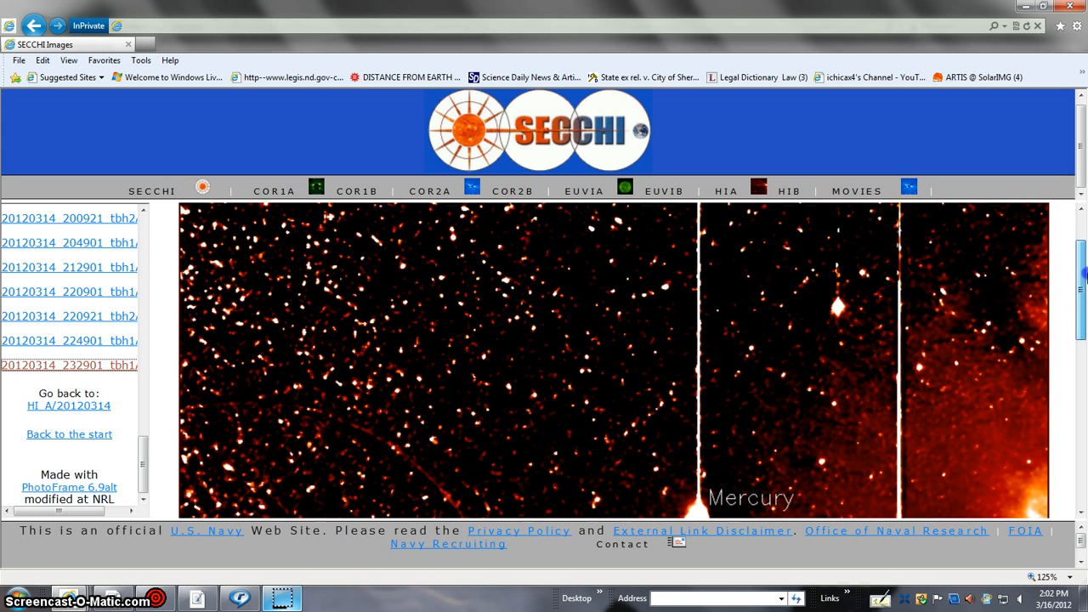
{"action": "mouse_move", "coordinate": [1078, 285]}
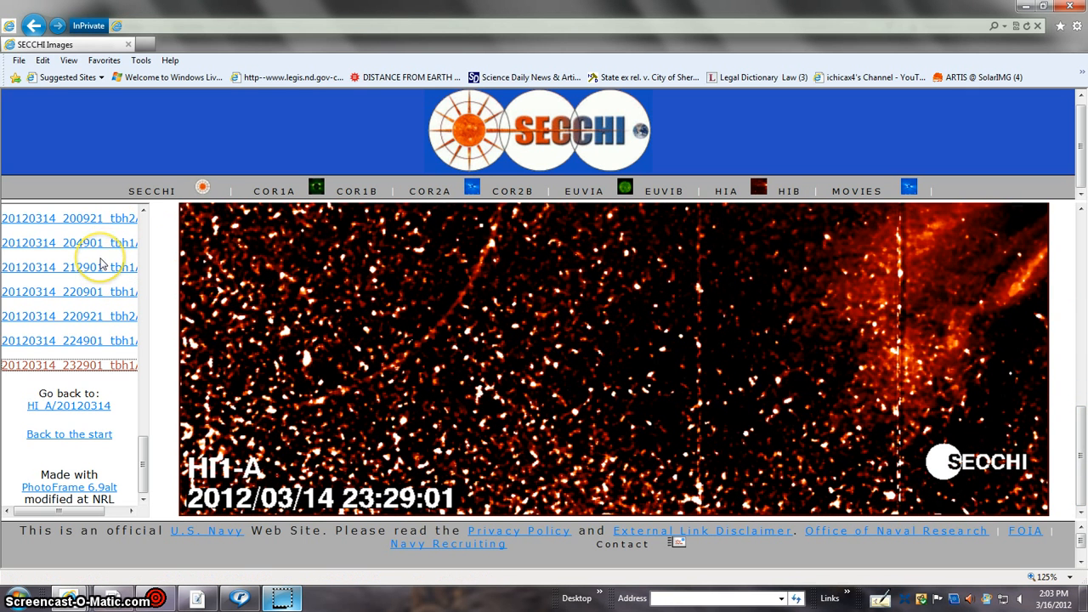
{"action": "mouse_move", "coordinate": [96, 268]}
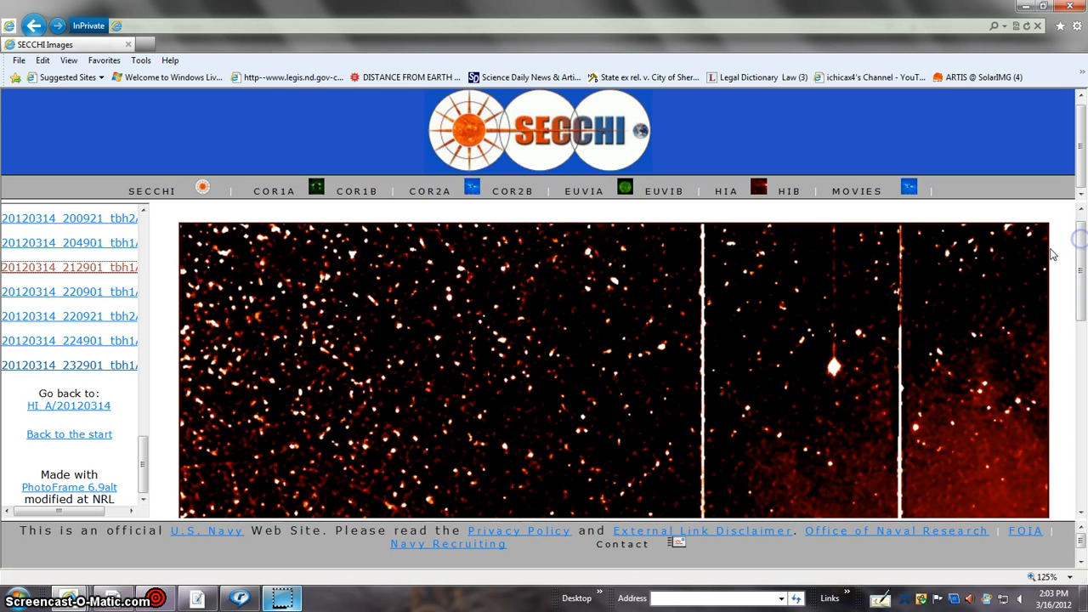
{"action": "left_click", "coordinate": [69, 242]}
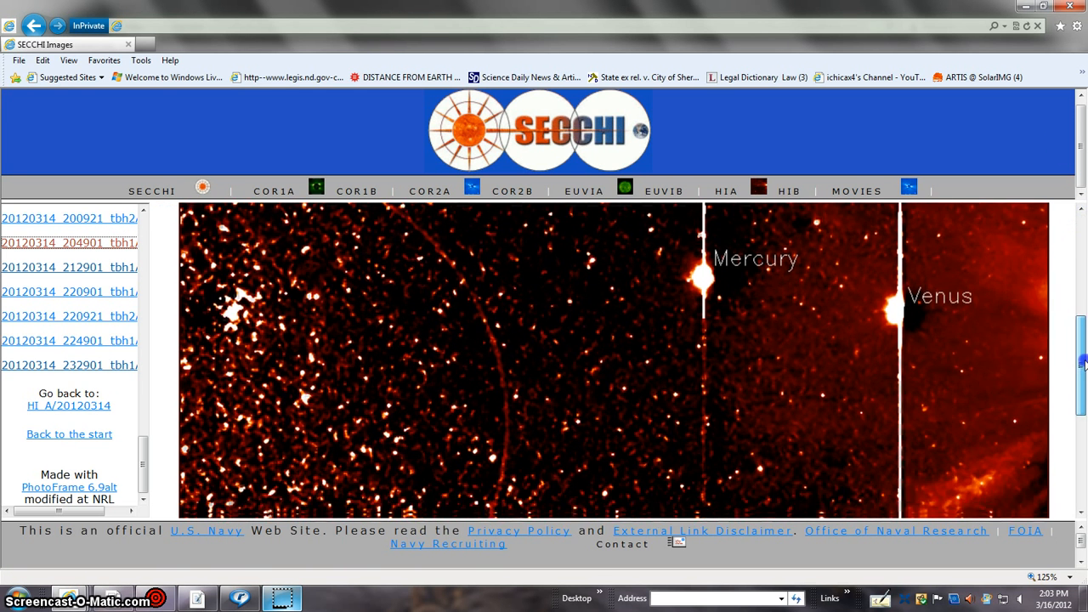
{"action": "left_click", "coordinate": [69, 242]}
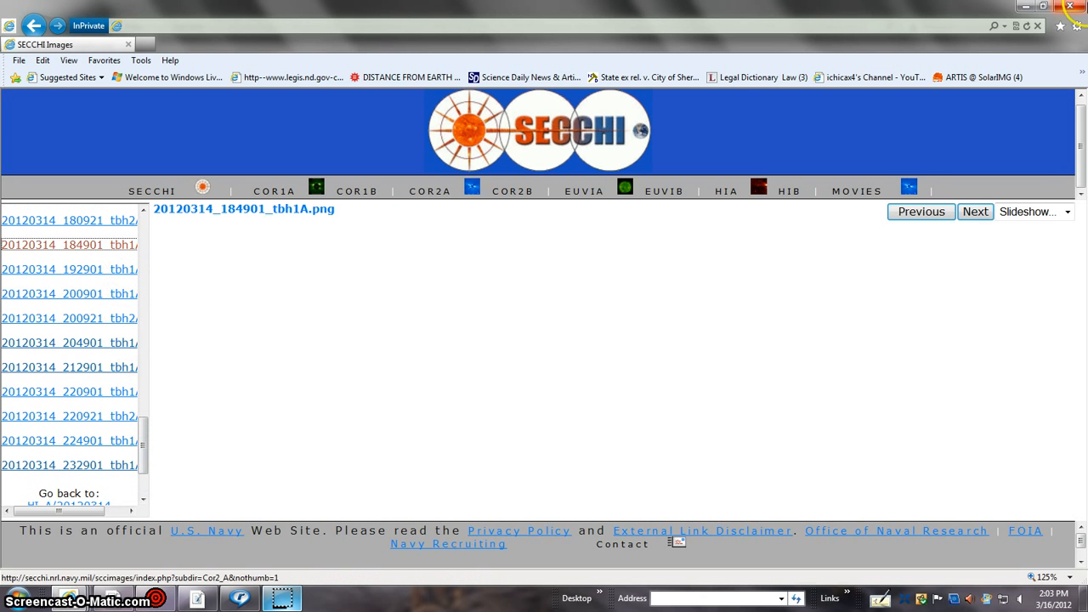
Step: Move back from the 18:49:01 frame to the 16:49:01 HI1-A frame and scroll through it
{"action": "left_click", "coordinate": [67, 244]}
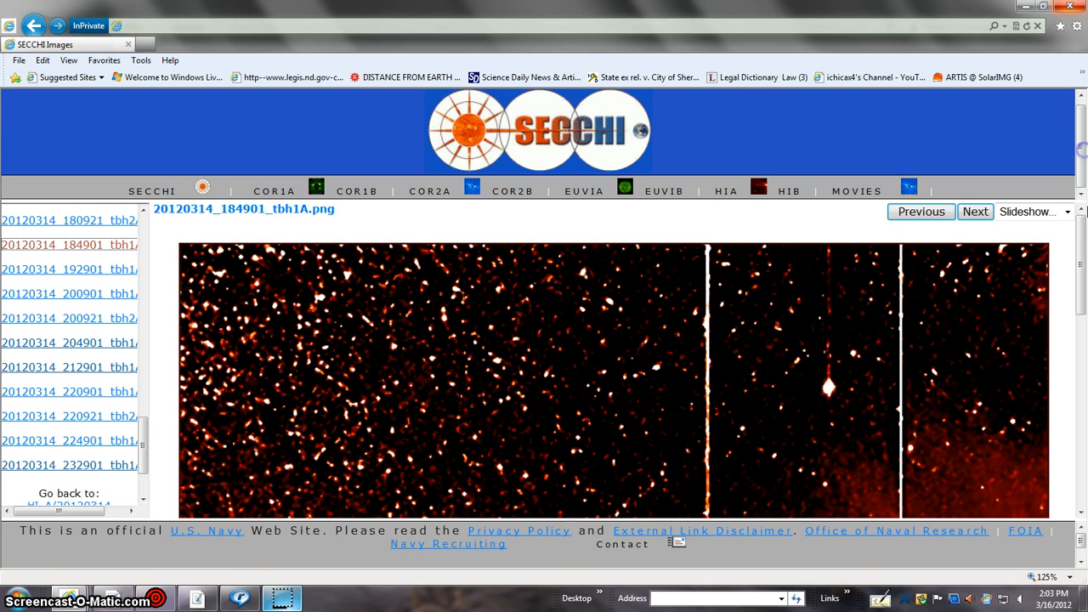
{"action": "scroll", "scroll_direction": "down", "scroll_amount": 3}
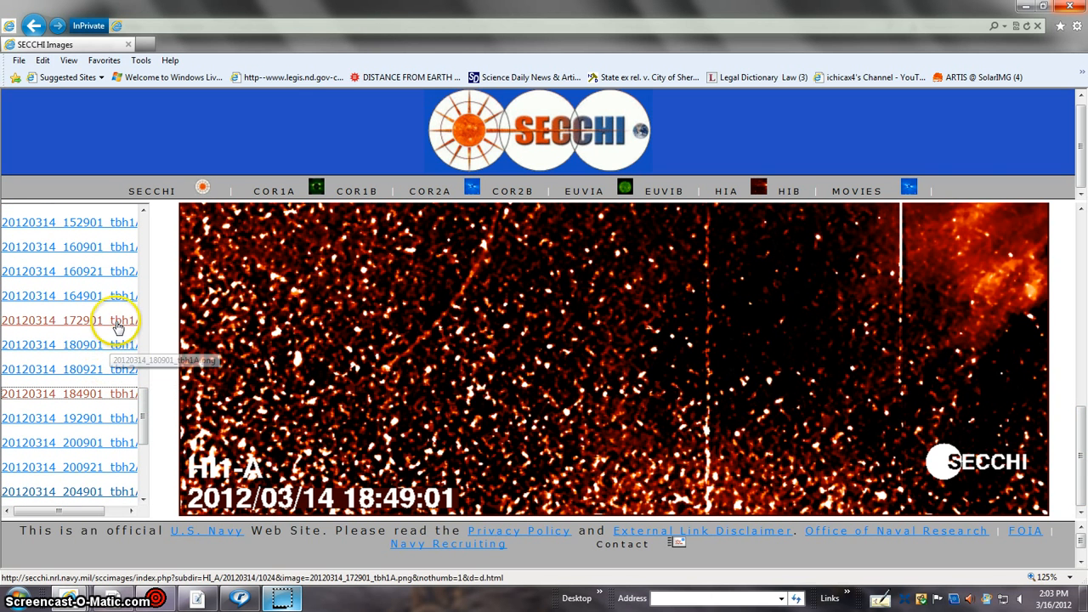
{"action": "left_click", "coordinate": [64, 295]}
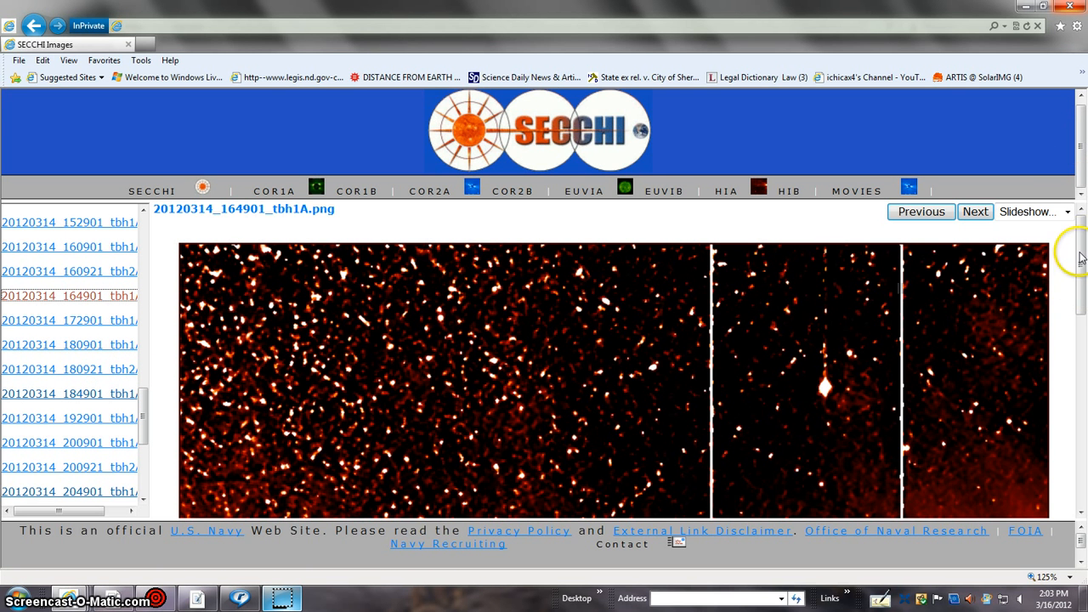
{"action": "scroll", "scroll_direction": "down", "scroll_amount": 3}
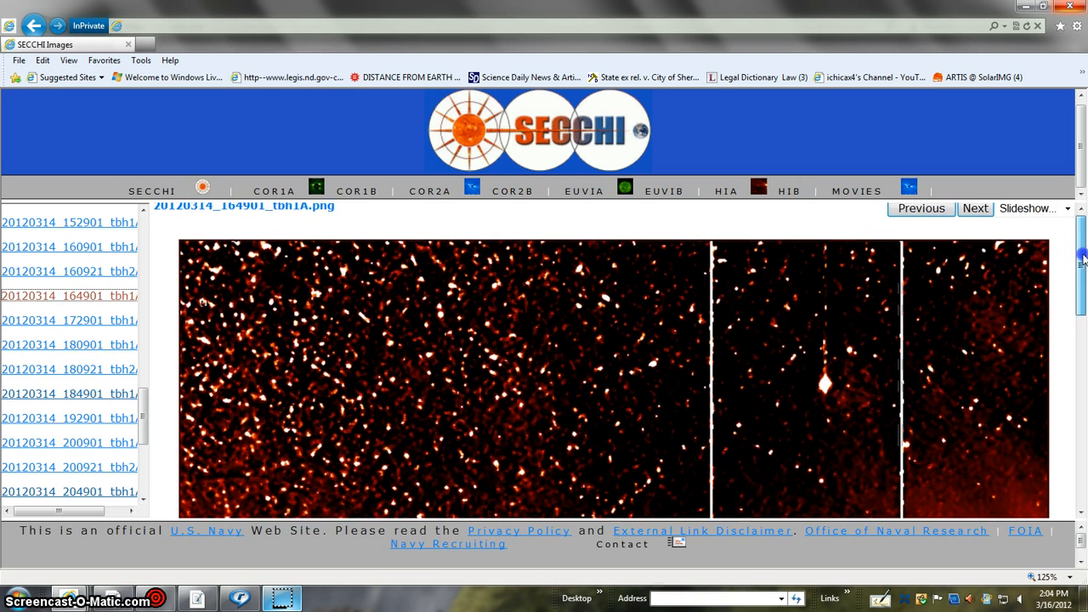
{"action": "scroll", "scroll_direction": "down", "scroll_amount": 3}
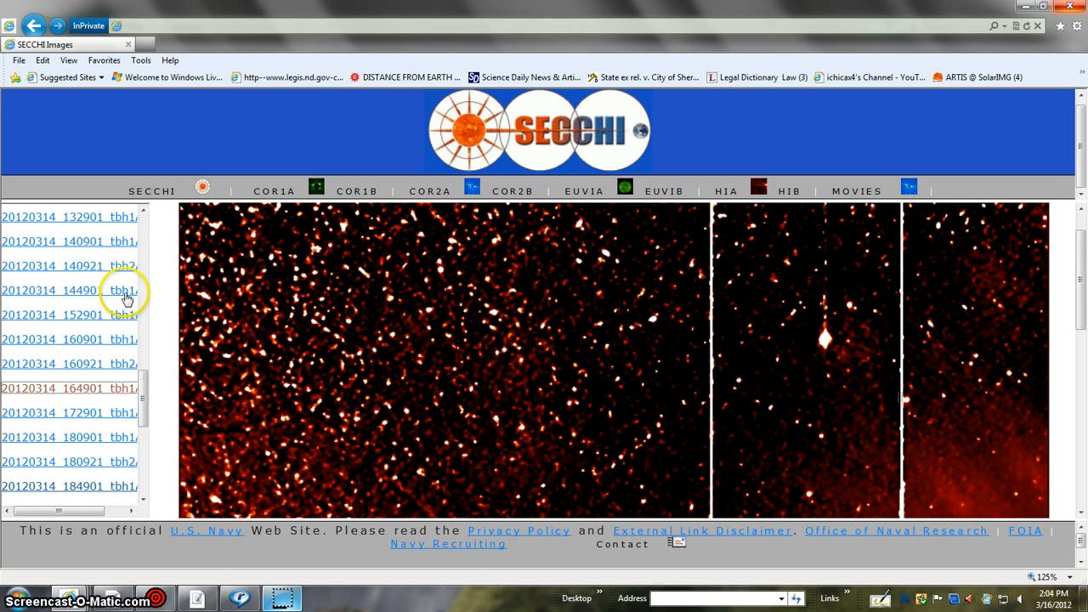
Step: Step back through the 14:49:01 and 12:49:01 frames to the 10:49:01 HI1-A frame
{"action": "left_click", "coordinate": [59, 290]}
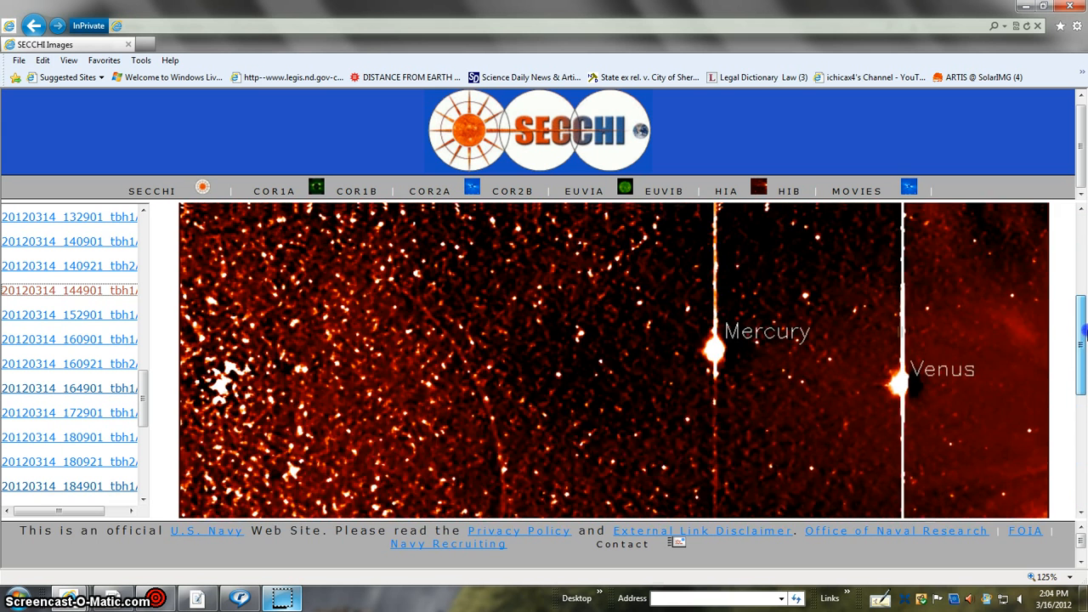
{"action": "left_click", "coordinate": [67, 290]}
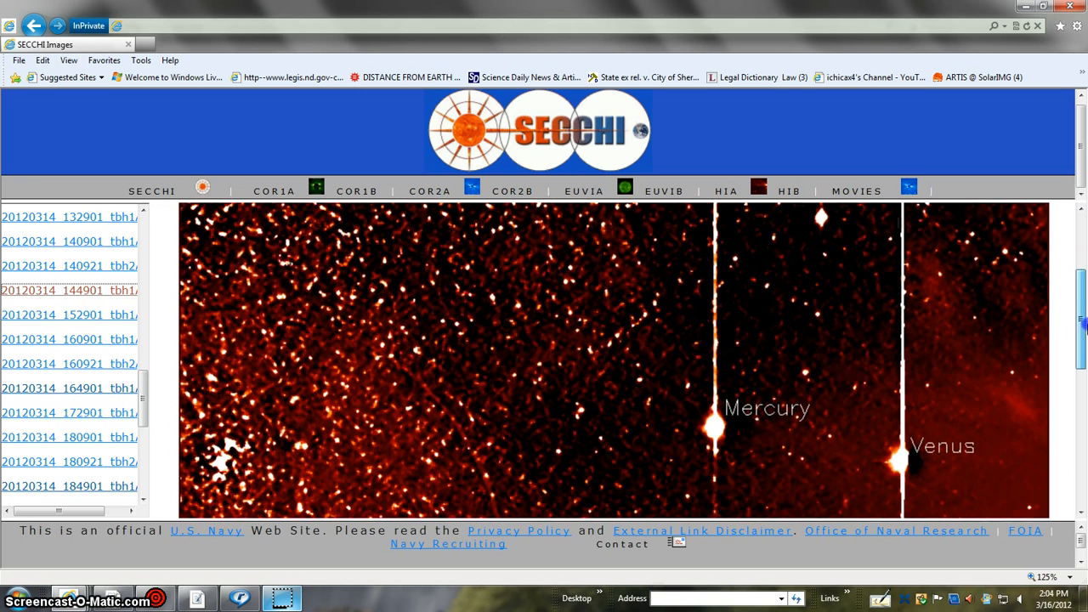
{"action": "left_click", "coordinate": [68, 290]}
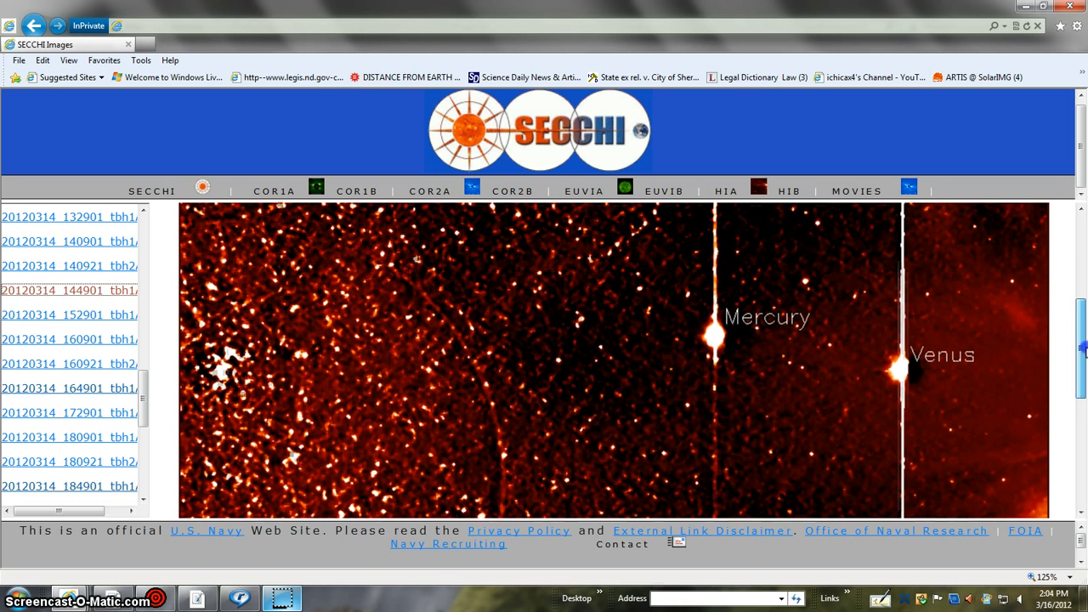
{"action": "left_click", "coordinate": [66, 289]}
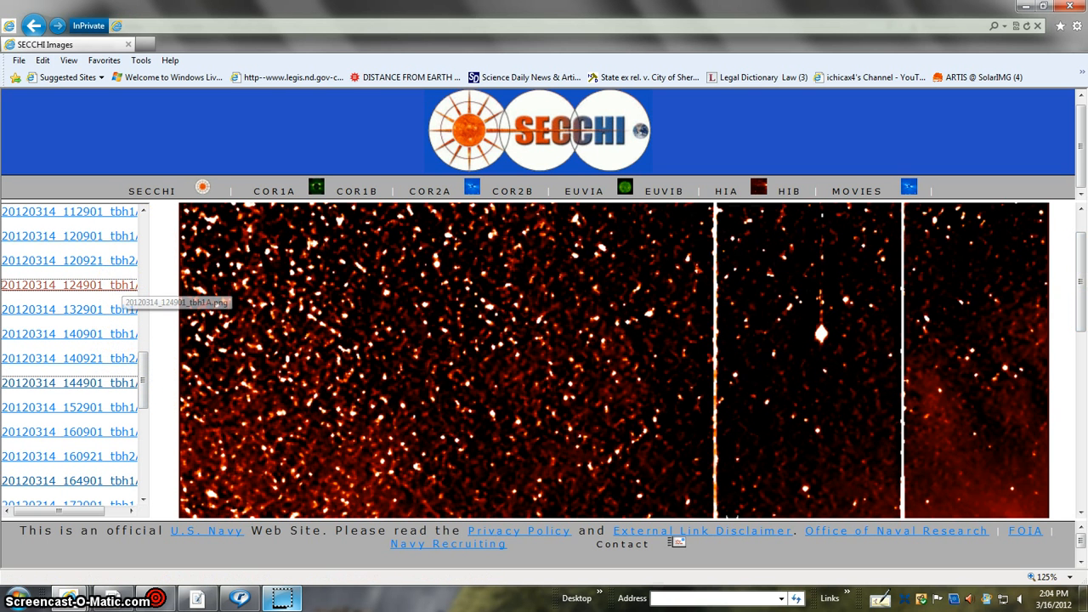
{"action": "left_click", "coordinate": [68, 284]}
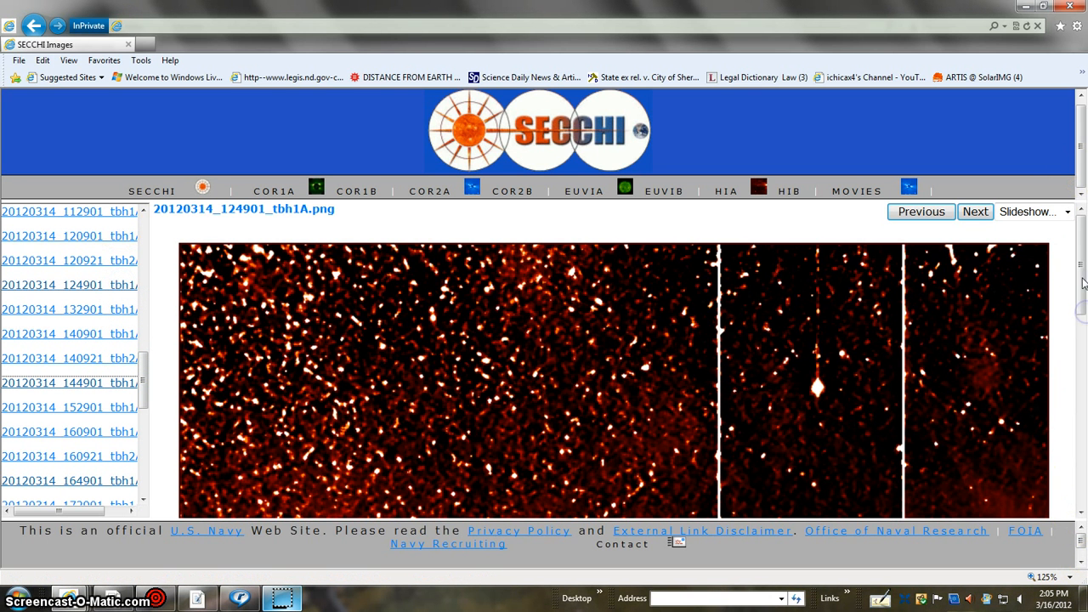
{"action": "scroll", "scroll_direction": "down", "scroll_amount": 3}
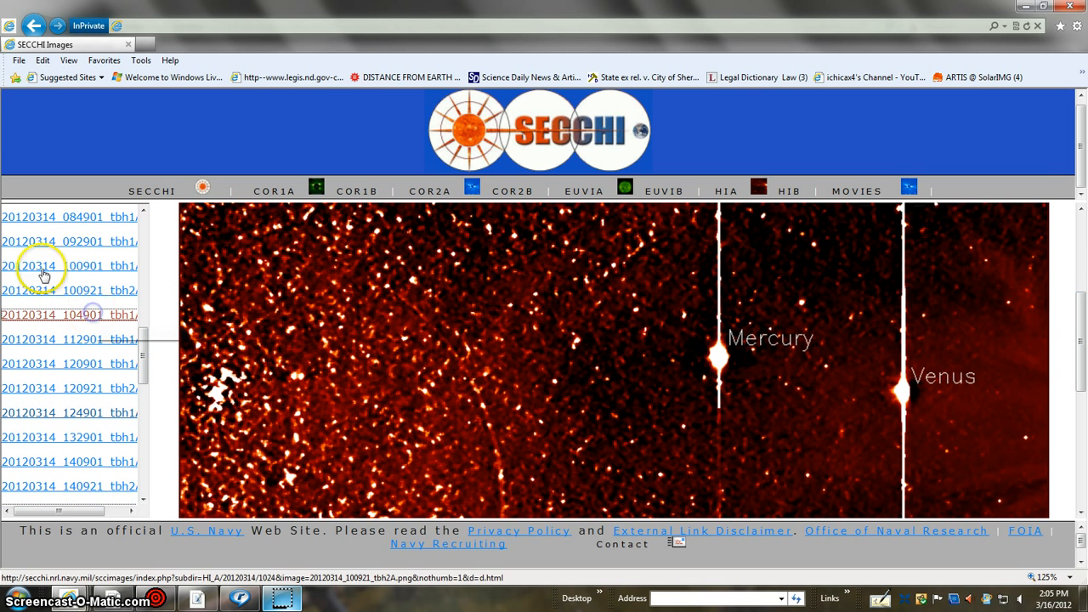
Step: Step back through the 12:09 and 07:29:01 frames to the 05:29:01 HI1-A frame
{"action": "left_click", "coordinate": [68, 314]}
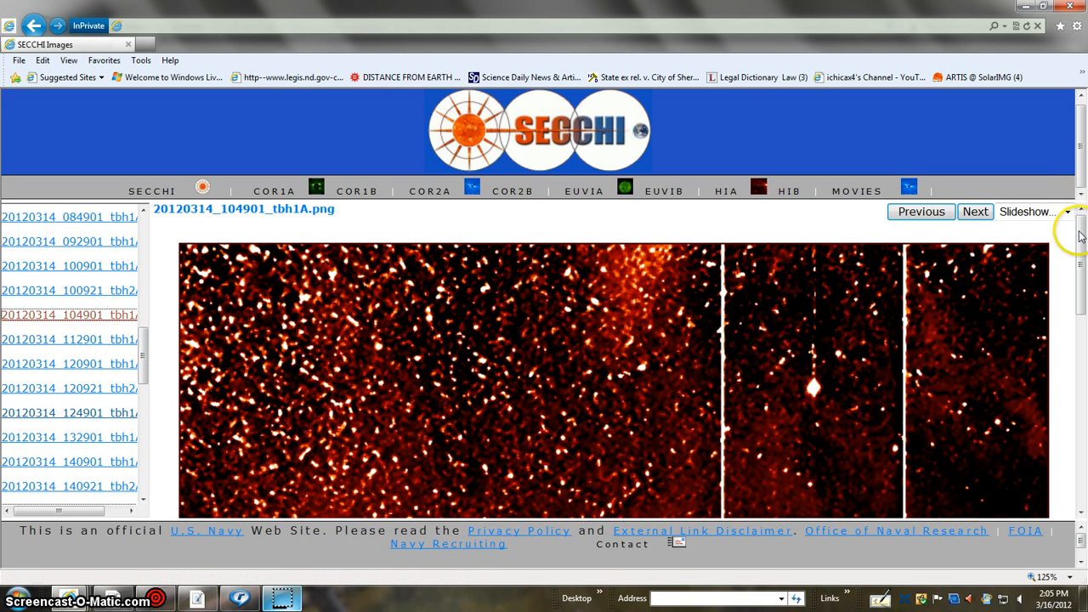
{"action": "scroll", "scroll_direction": "down", "scroll_amount": 3}
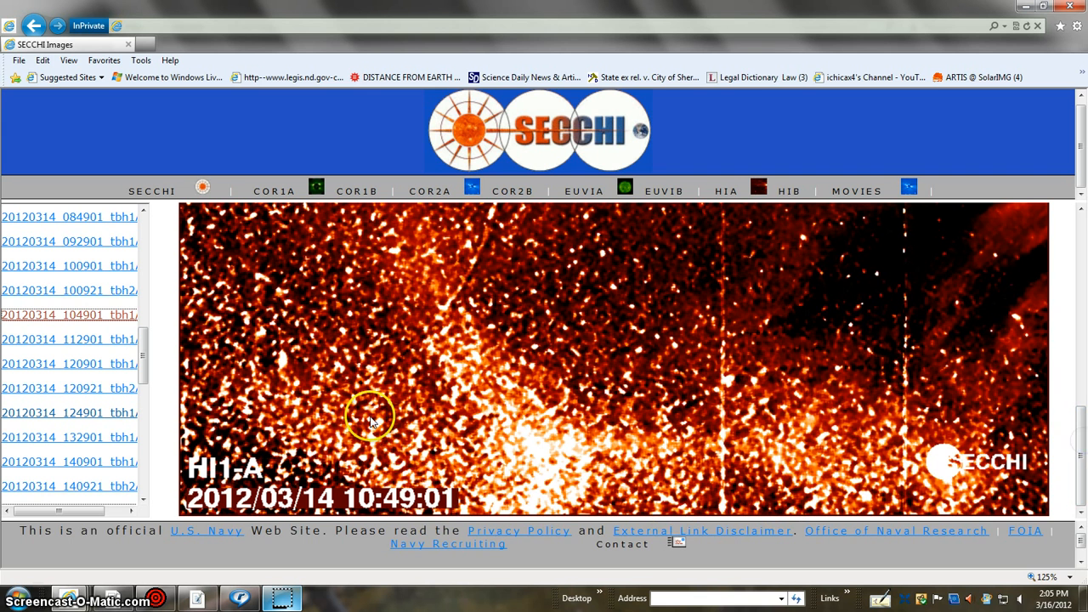
{"action": "mouse_move", "coordinate": [1066, 540]}
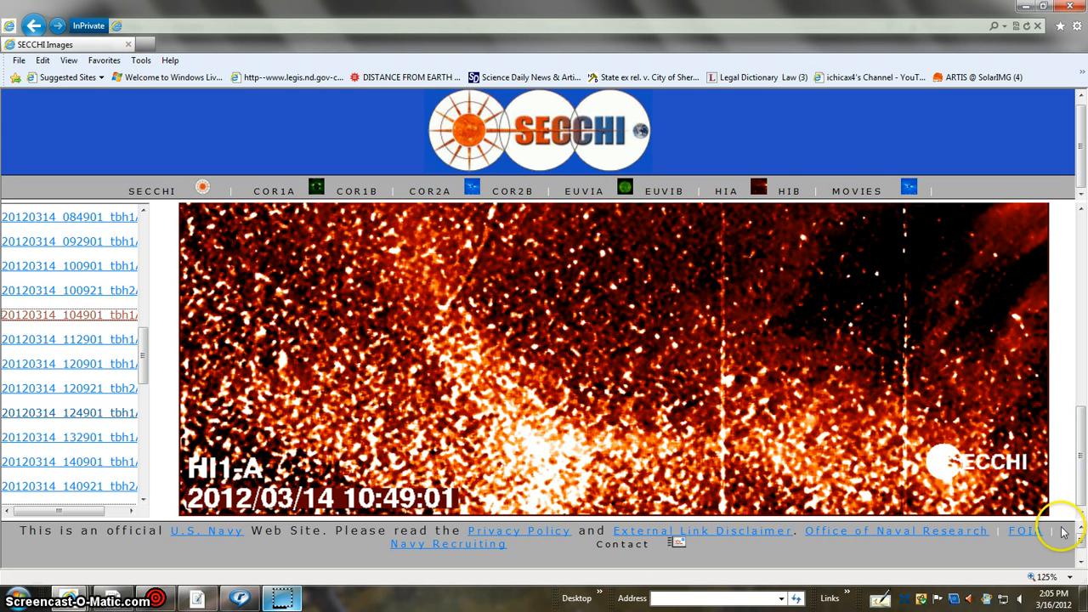
{"action": "mouse_move", "coordinate": [415, 453]}
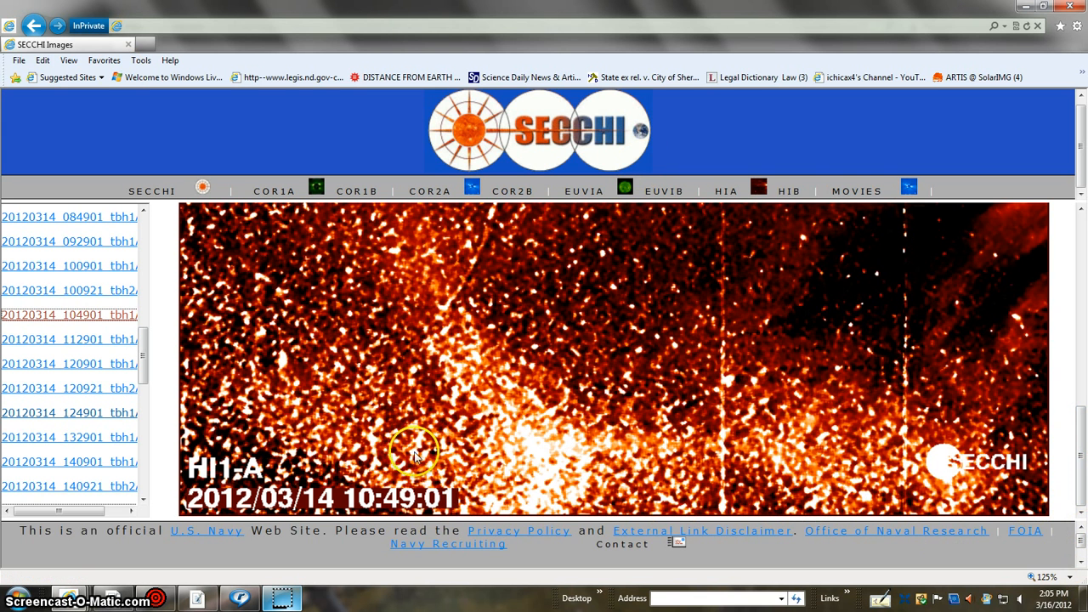
{"action": "mouse_move", "coordinate": [106, 240]}
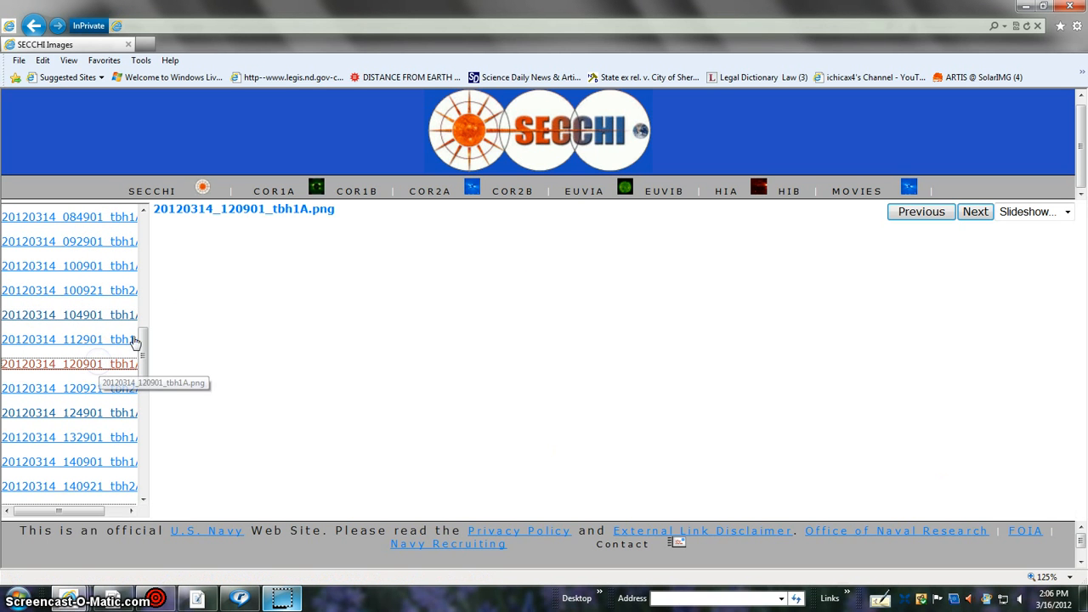
{"action": "left_click", "coordinate": [64, 363]}
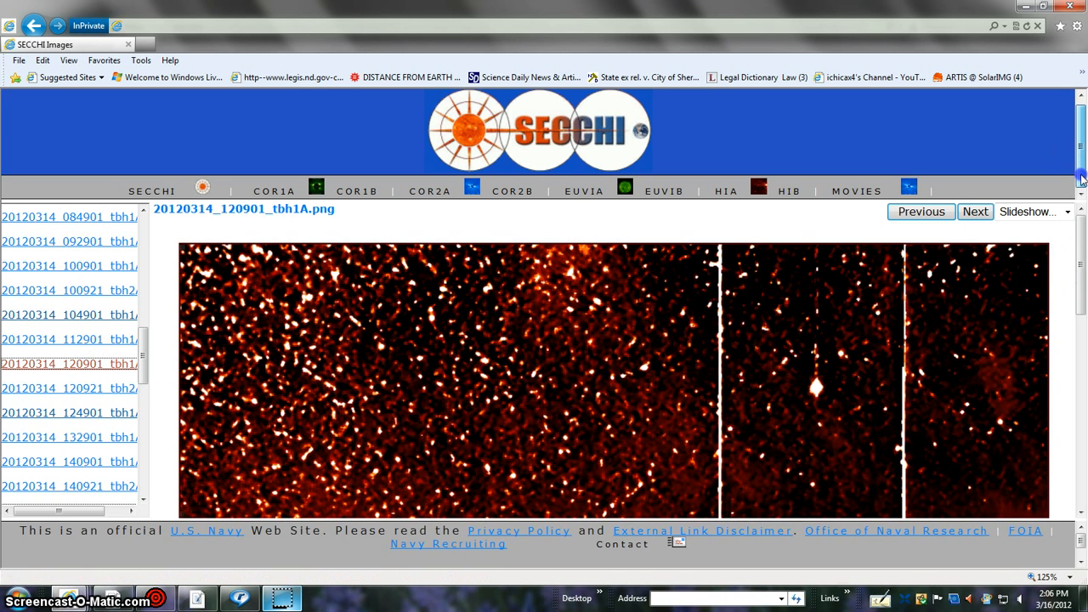
{"action": "scroll", "scroll_direction": "down", "scroll_amount": 3}
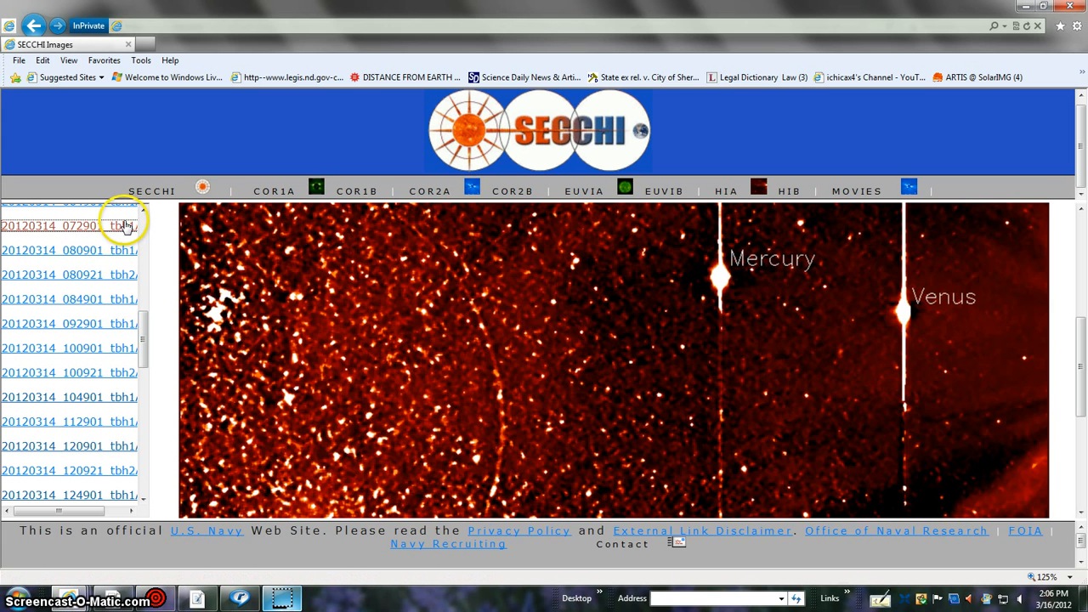
{"action": "left_click", "coordinate": [60, 228]}
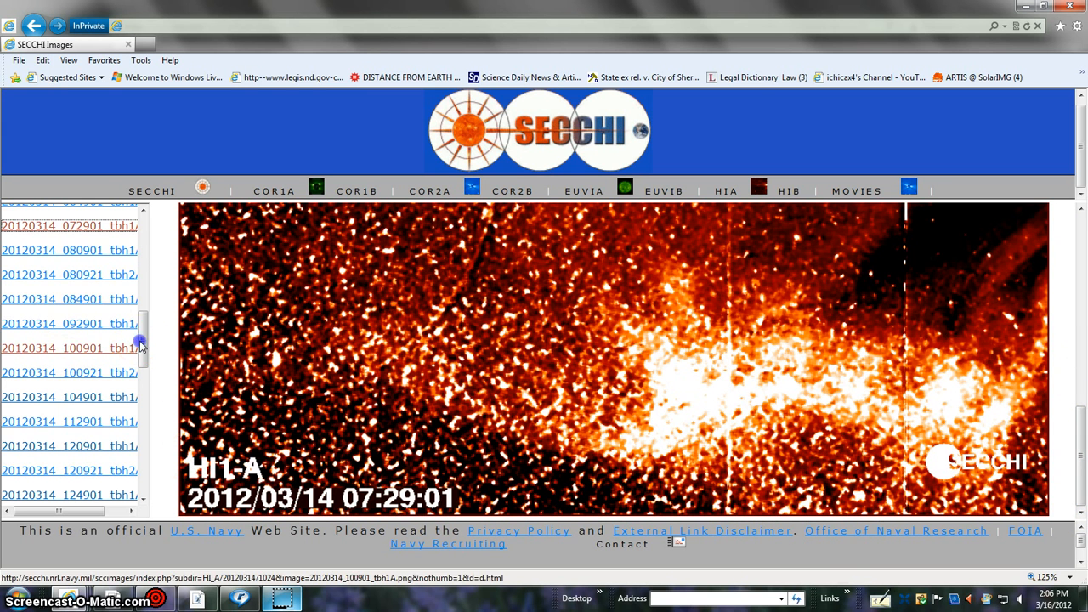
{"action": "scroll", "scroll_direction": "down", "scroll_amount": 3}
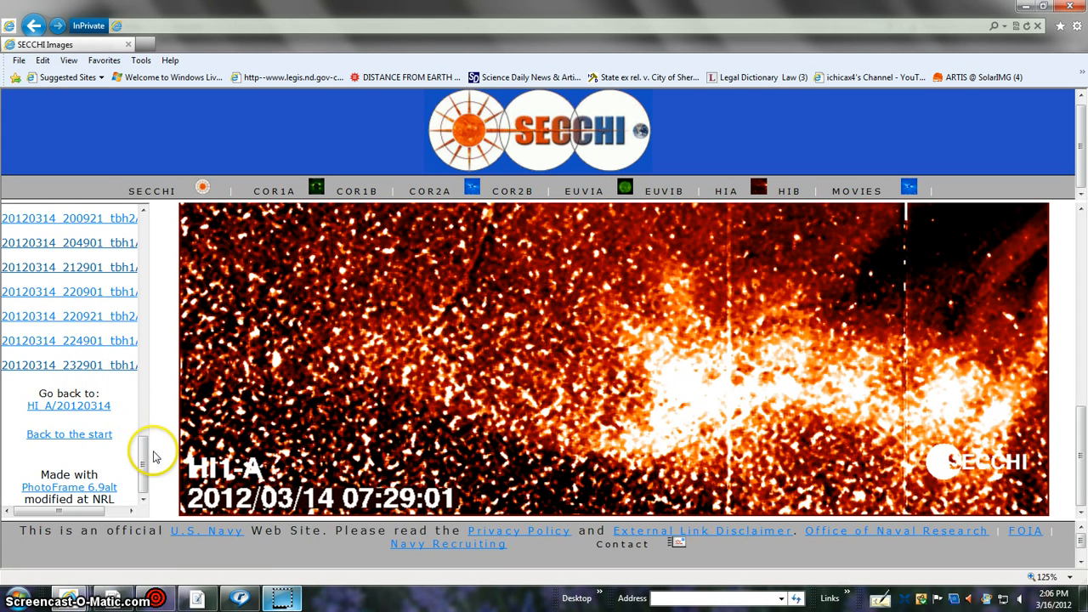
{"action": "mouse_move", "coordinate": [145, 465]}
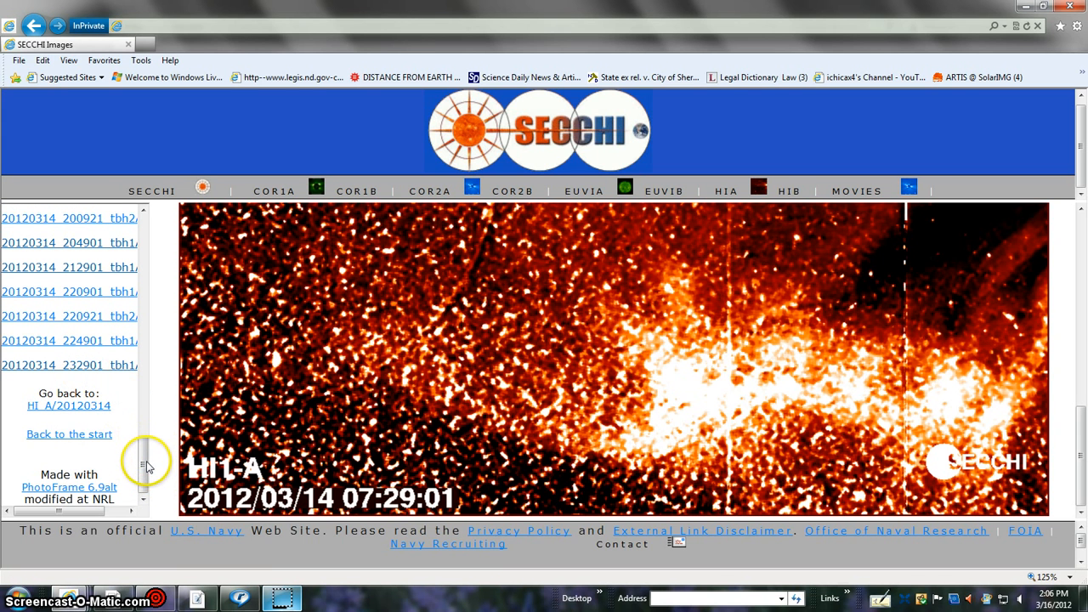
{"action": "mouse_move", "coordinate": [1084, 463]}
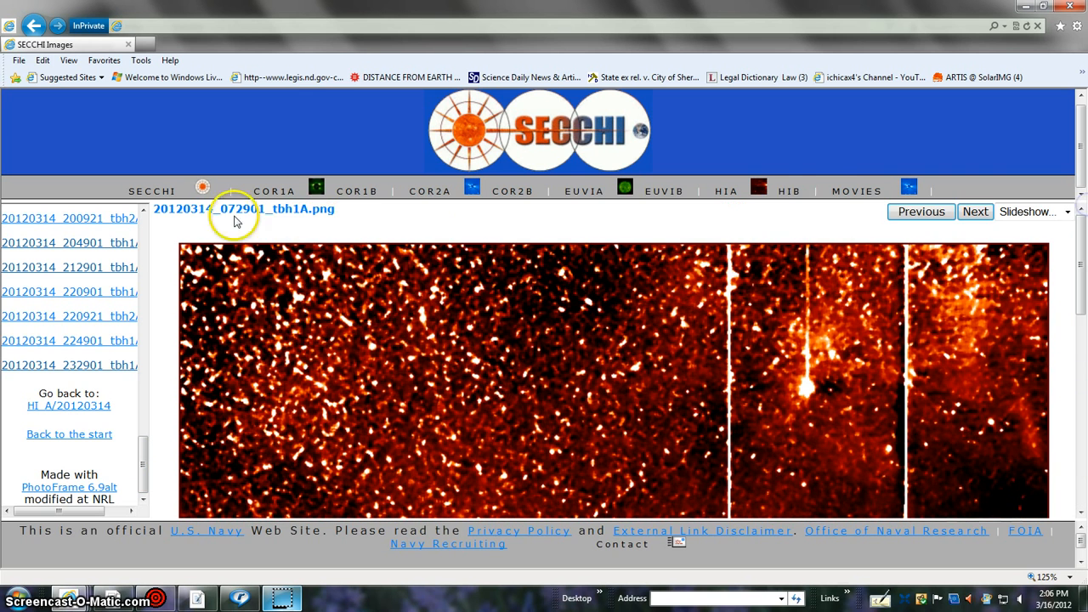
{"action": "mouse_move", "coordinate": [125, 453]}
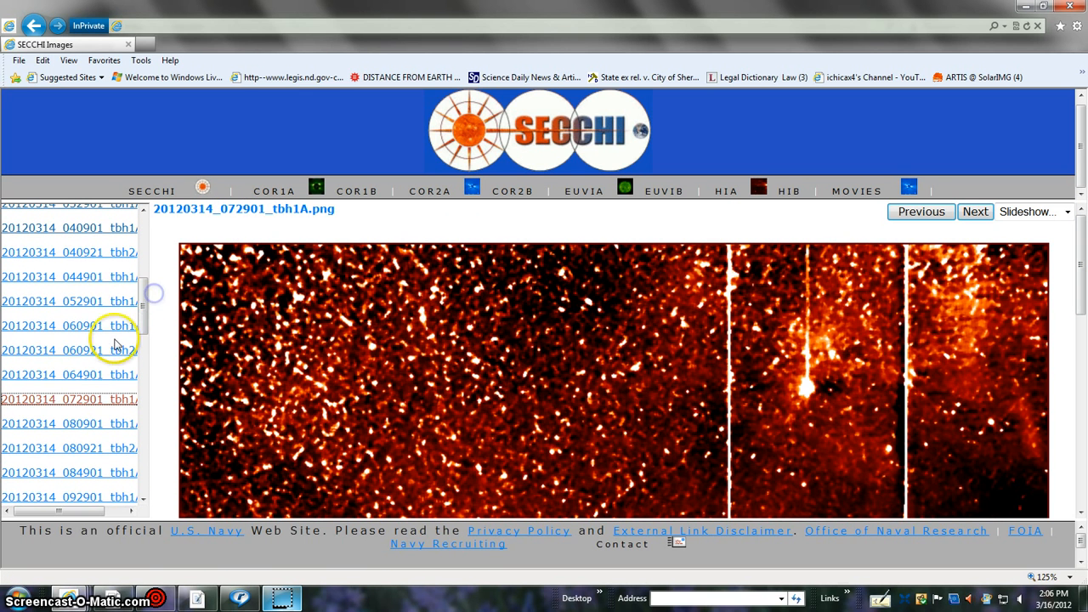
{"action": "mouse_move", "coordinate": [111, 302]}
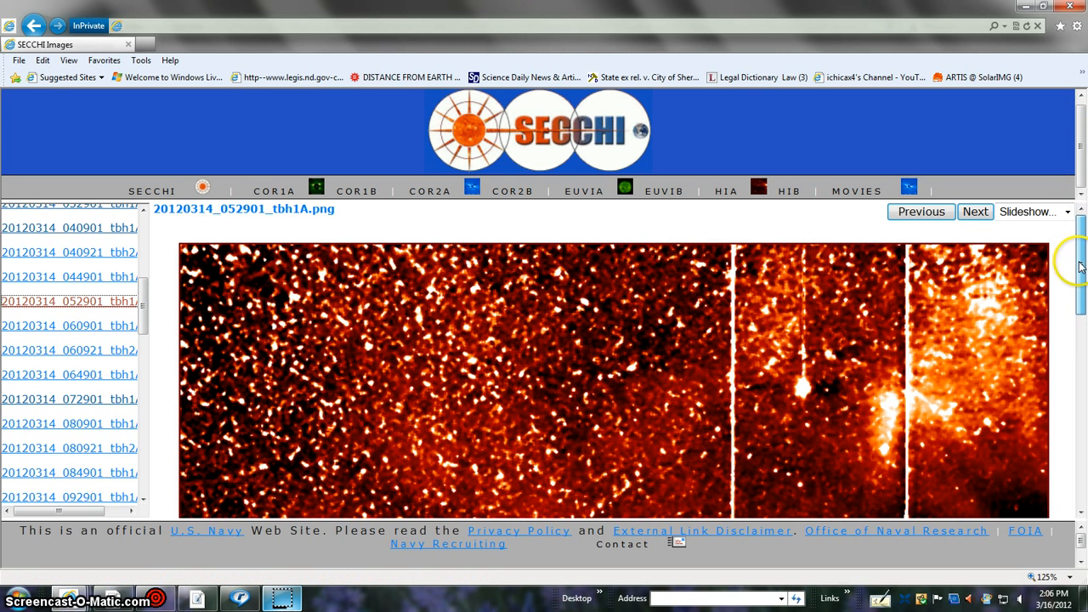
{"action": "scroll", "scroll_direction": "down", "scroll_amount": 3}
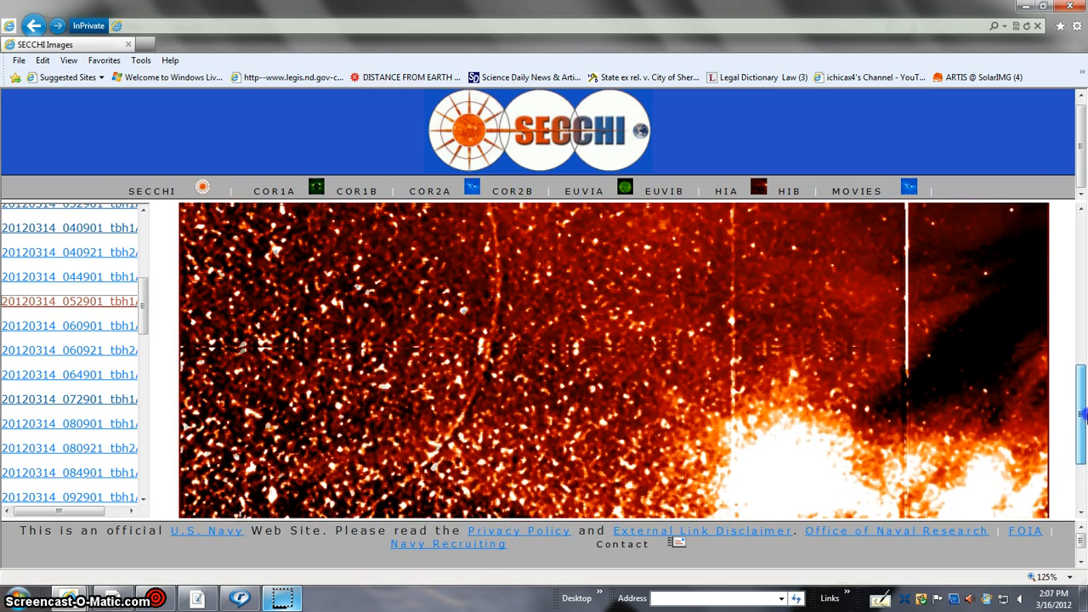
{"action": "left_click", "coordinate": [68, 301]}
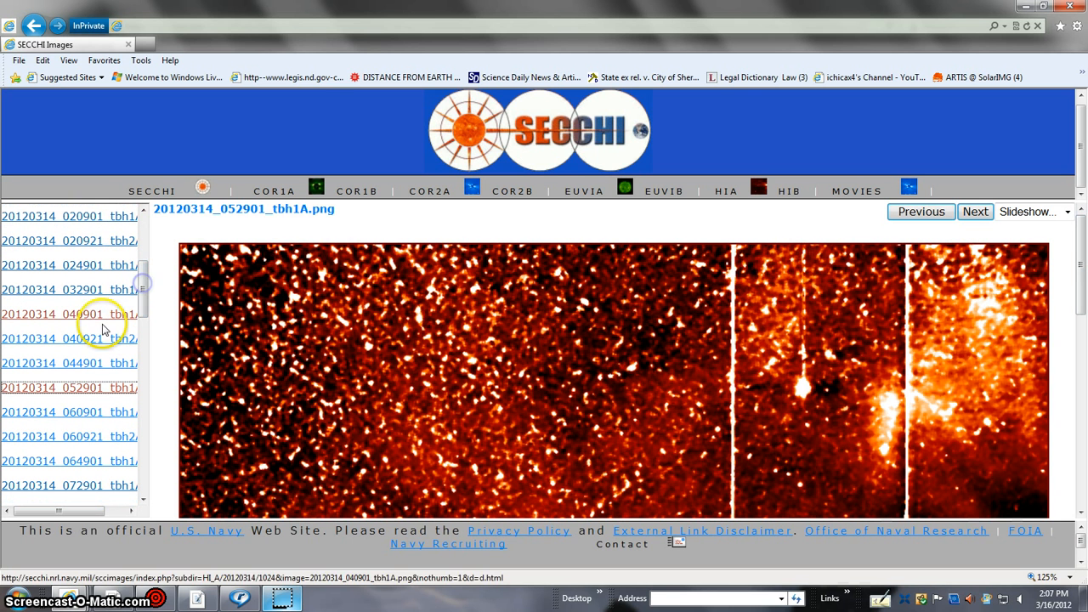
{"action": "mouse_move", "coordinate": [100, 314]}
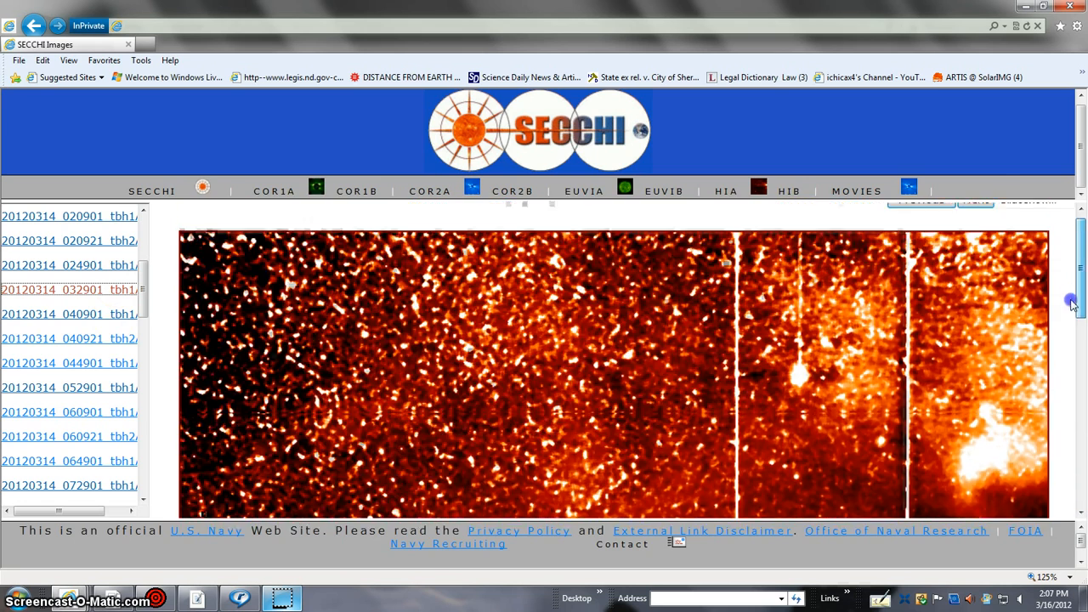
Step: Go from the 01:29:01 frame to the earliest 00:09:01 HI1-A frame and scroll to its timestamp
{"action": "scroll", "scroll_direction": "down", "scroll_amount": 3}
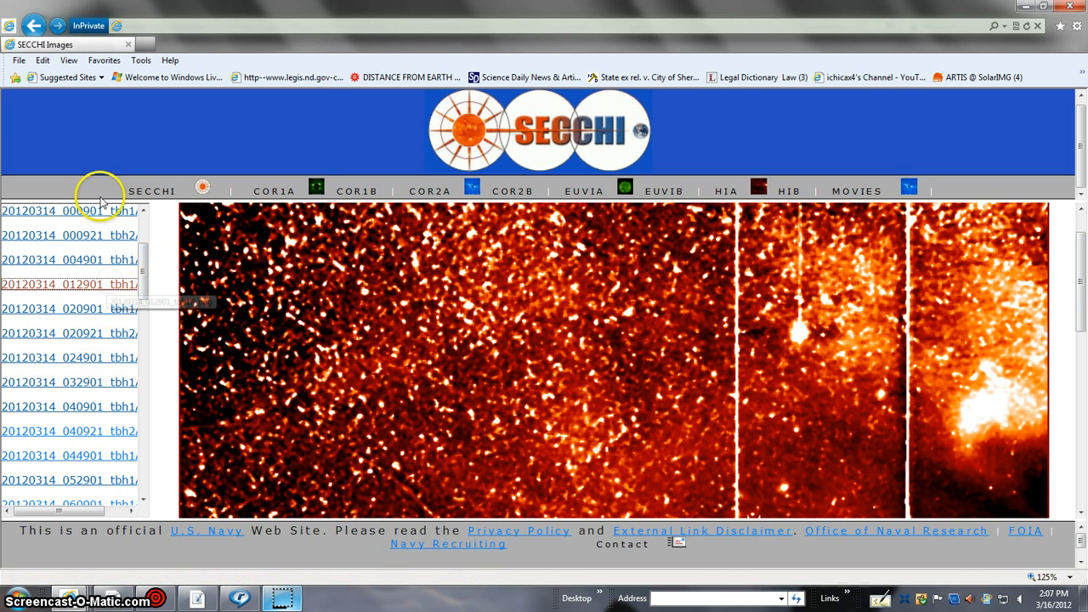
{"action": "left_click", "coordinate": [64, 284]}
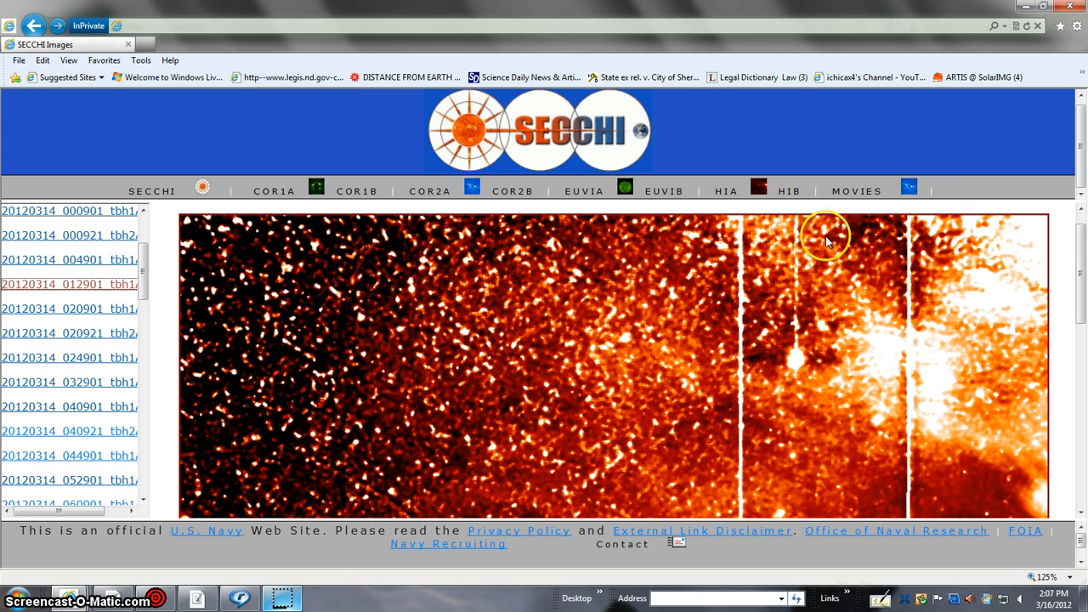
{"action": "mouse_move", "coordinate": [918, 272]}
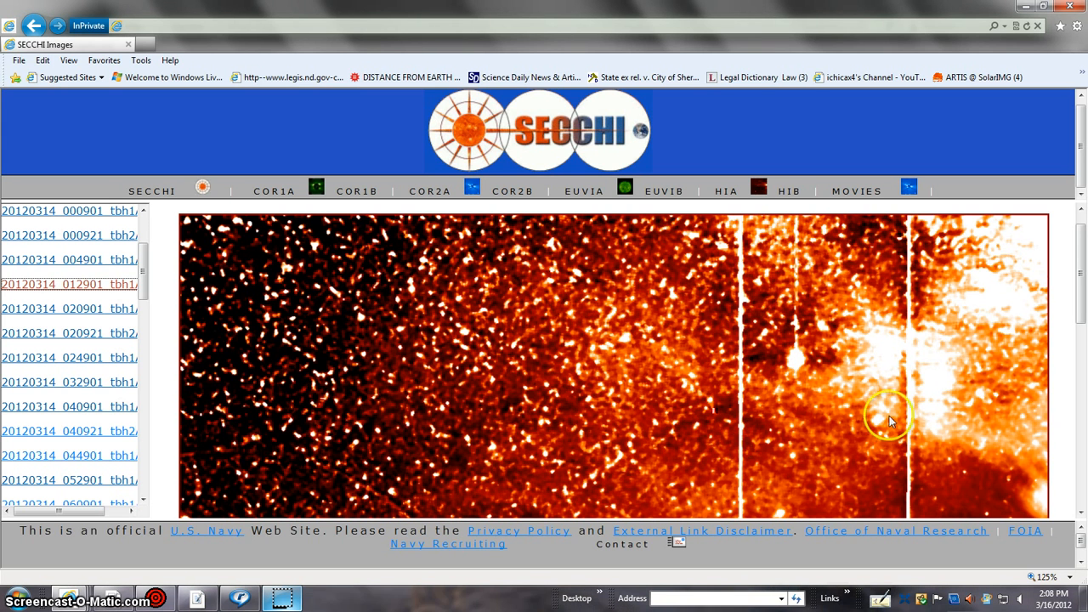
{"action": "mouse_move", "coordinate": [790, 462]}
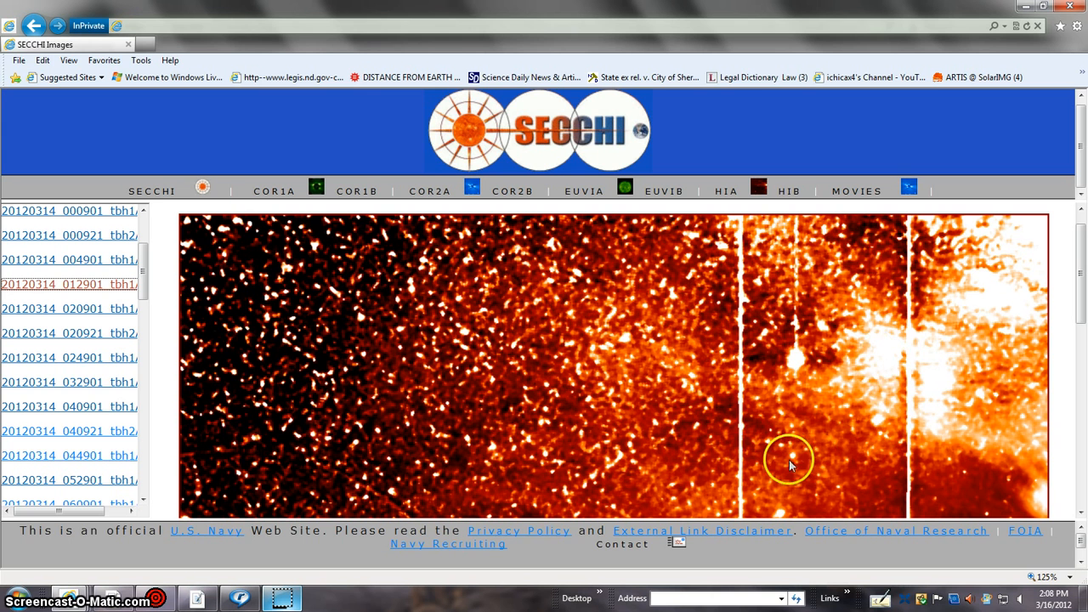
{"action": "mouse_move", "coordinate": [795, 362]}
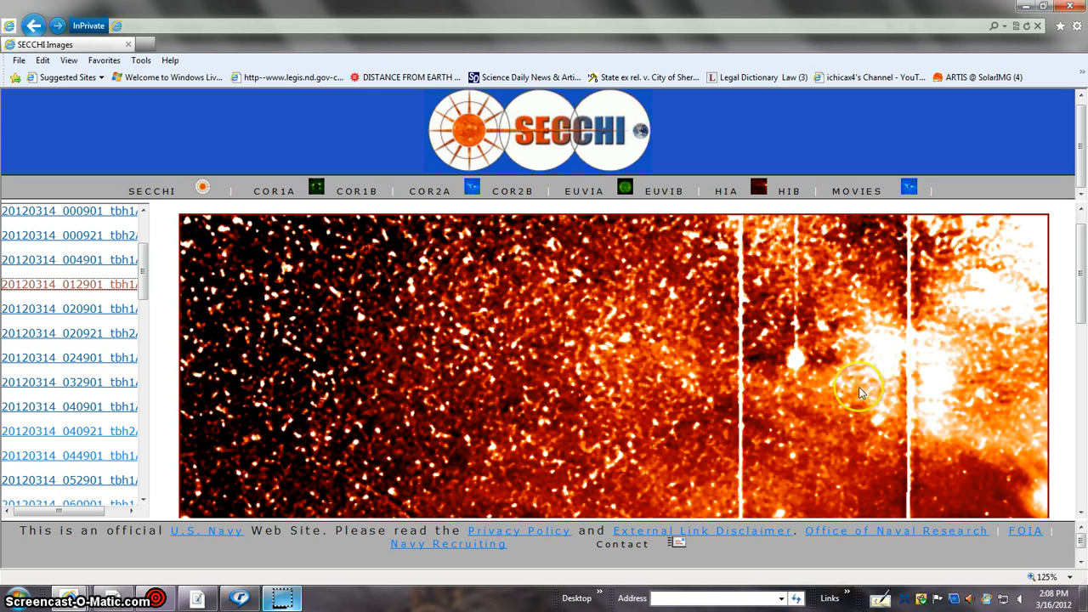
{"action": "mouse_move", "coordinate": [1080, 289]}
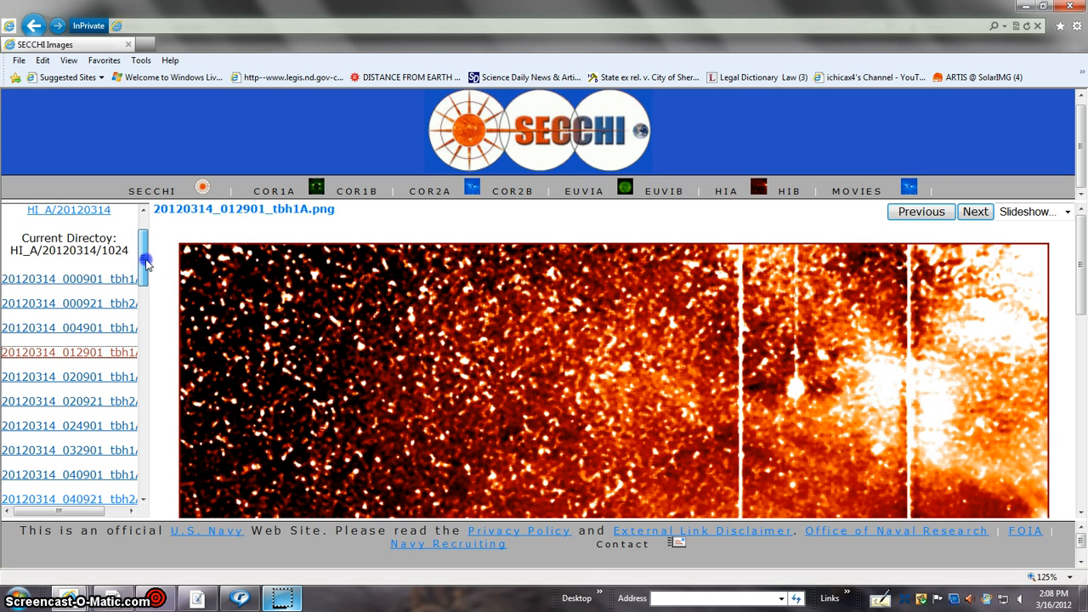
{"action": "left_click", "coordinate": [77, 286]}
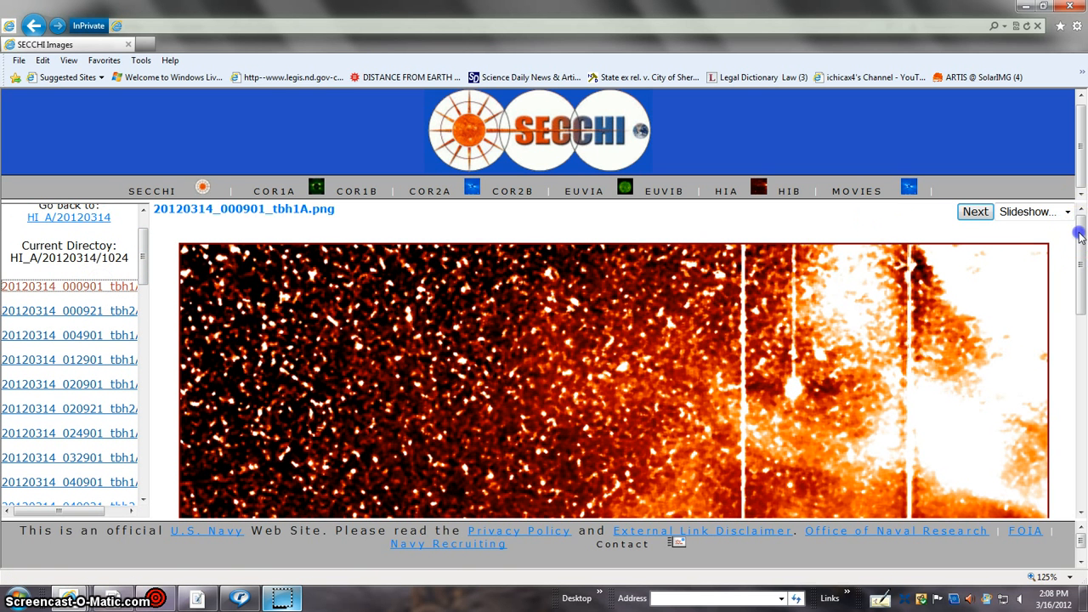
{"action": "scroll", "scroll_direction": "down", "scroll_amount": 3}
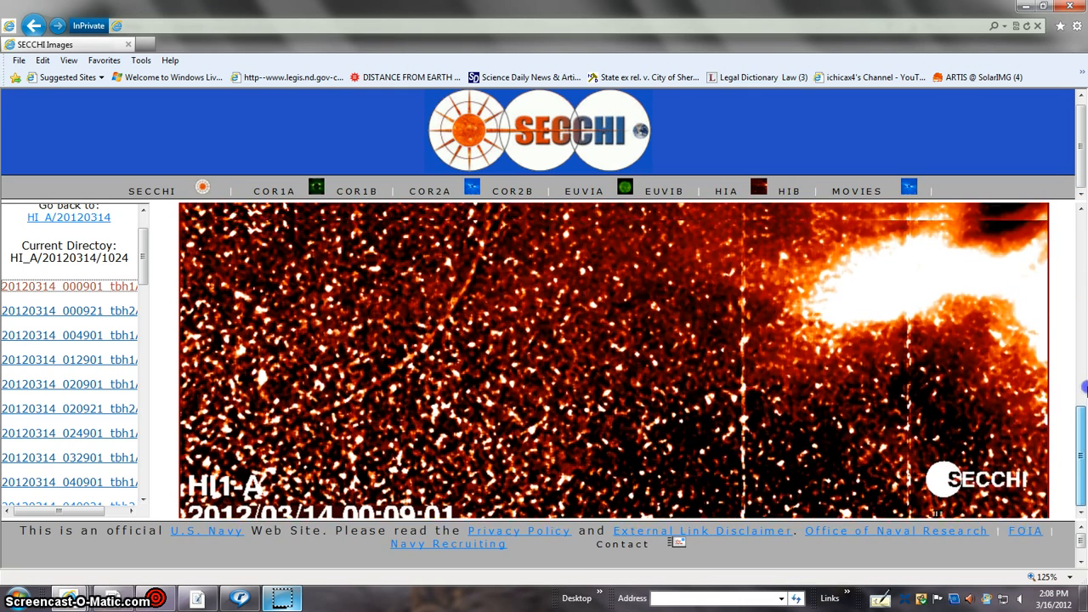
Step: Open 'Where is STEREO Today?' and scroll to the 16-Mar-2012 STEREO A/B position plot
{"action": "left_click", "coordinate": [67, 286]}
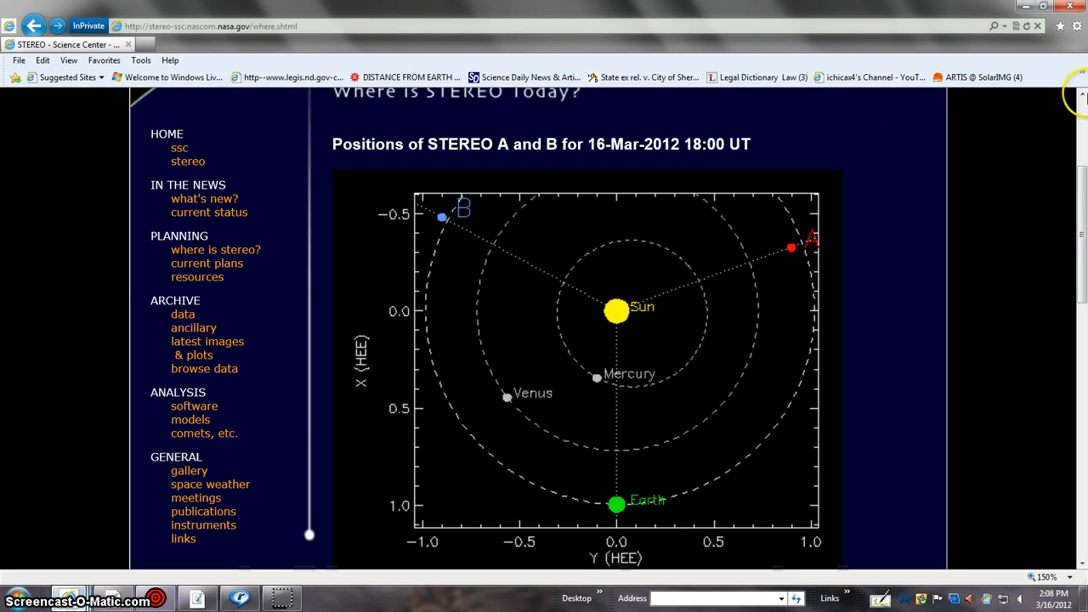
{"action": "mouse_move", "coordinate": [629, 513]}
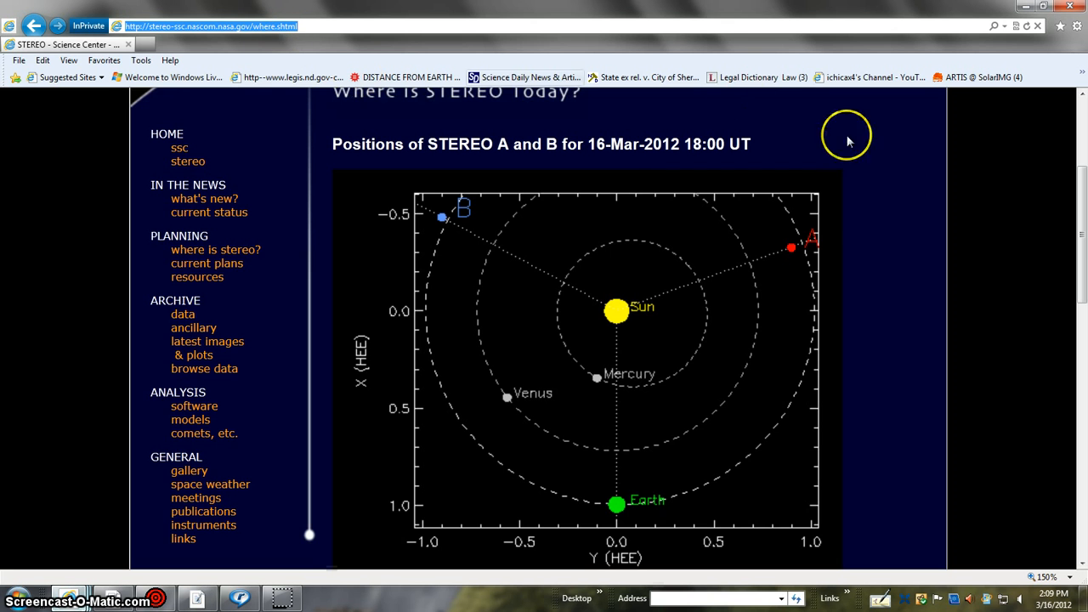
{"action": "scroll", "scroll_direction": "down", "scroll_amount": 3}
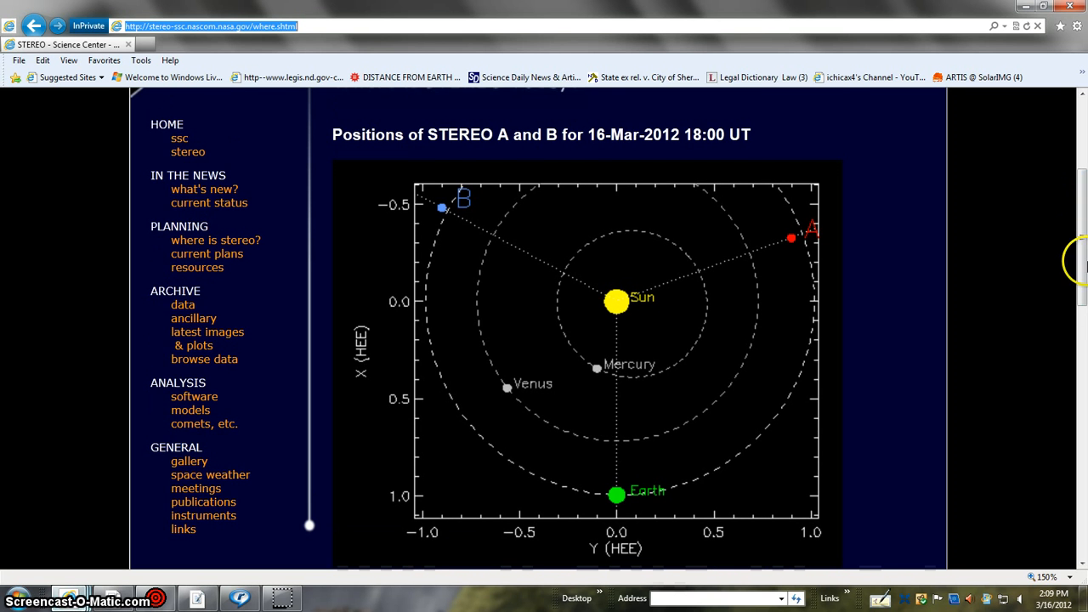
{"action": "mouse_move", "coordinate": [1028, 205]}
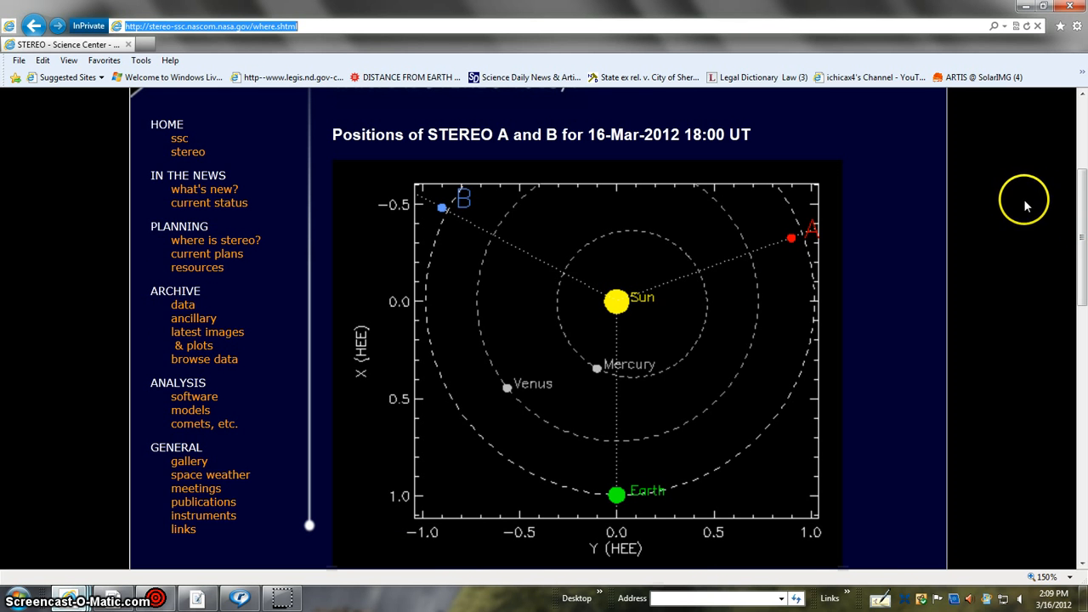
{"action": "mouse_move", "coordinate": [403, 362]}
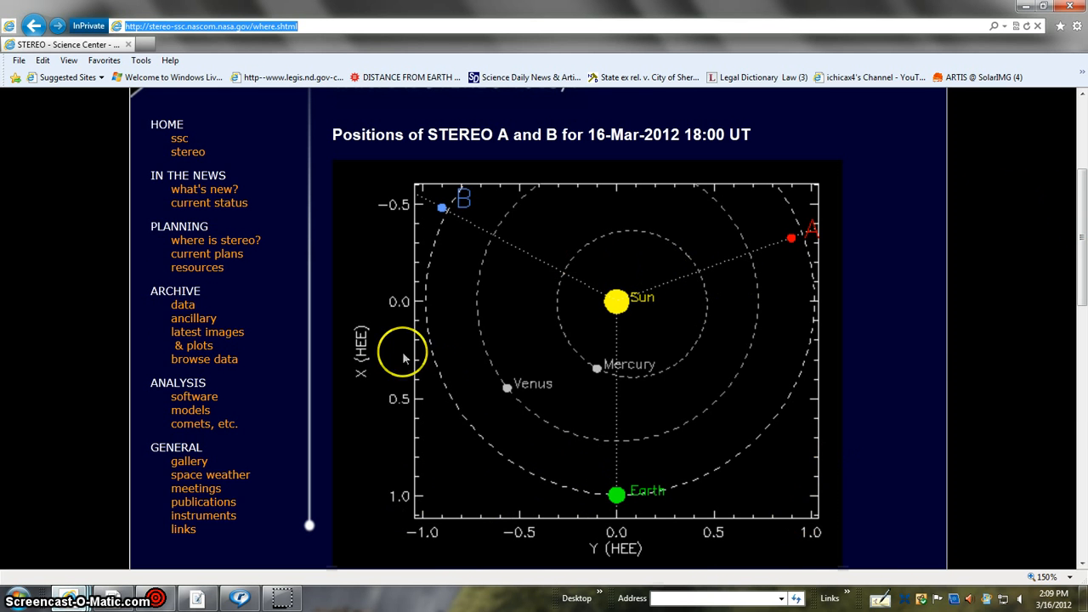
{"action": "mouse_move", "coordinate": [967, 303]}
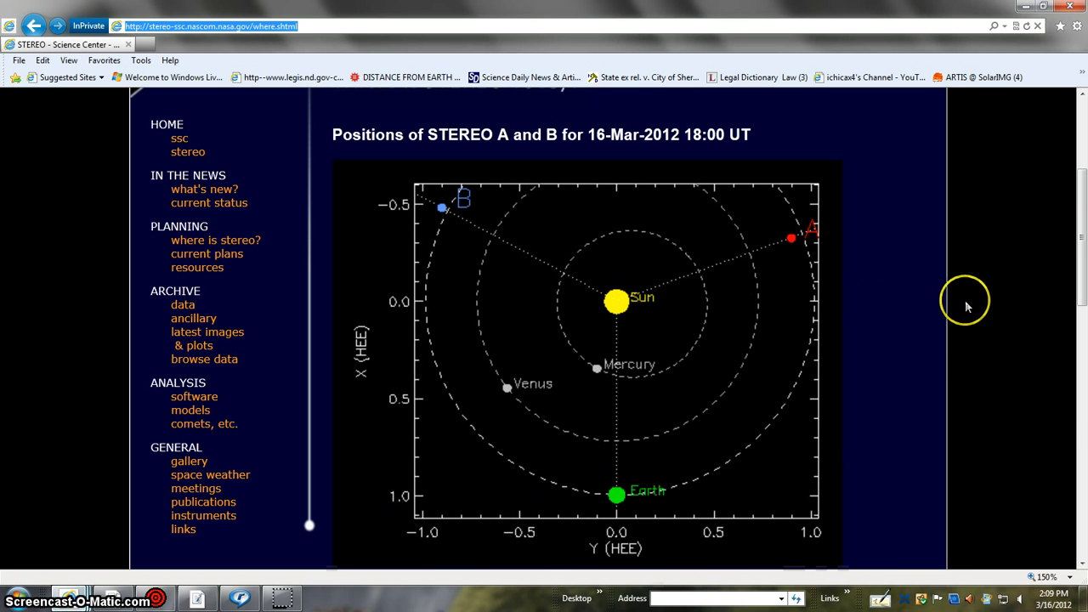
{"action": "mouse_move", "coordinate": [725, 523]}
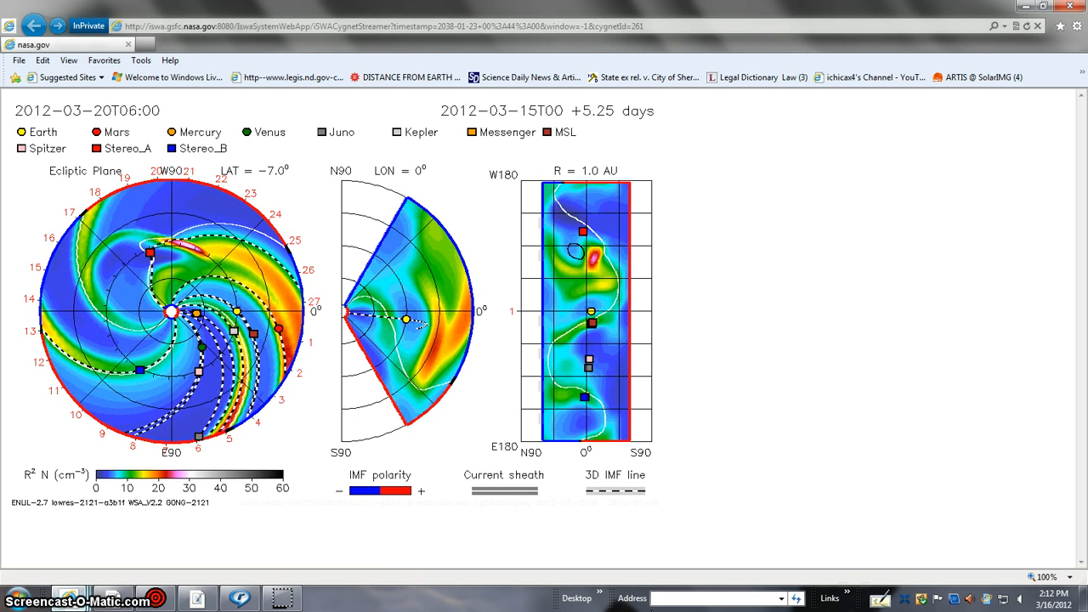
Step: Advance the ENLIL density display to the 2012-03-25T00:00 frame (+10.00 days)
{"action": "left_click", "coordinate": [556, 374]}
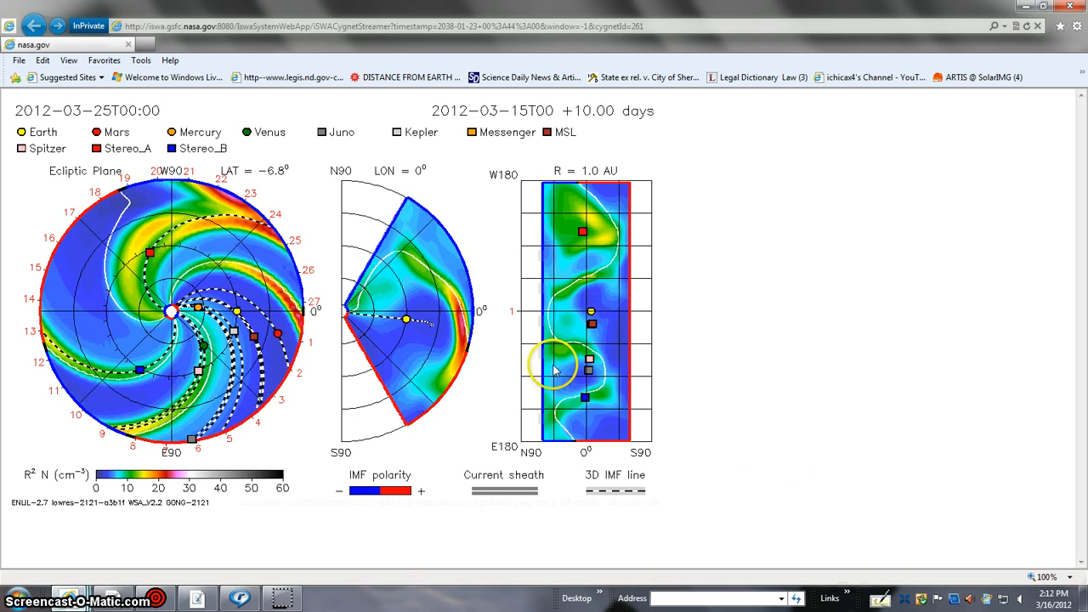